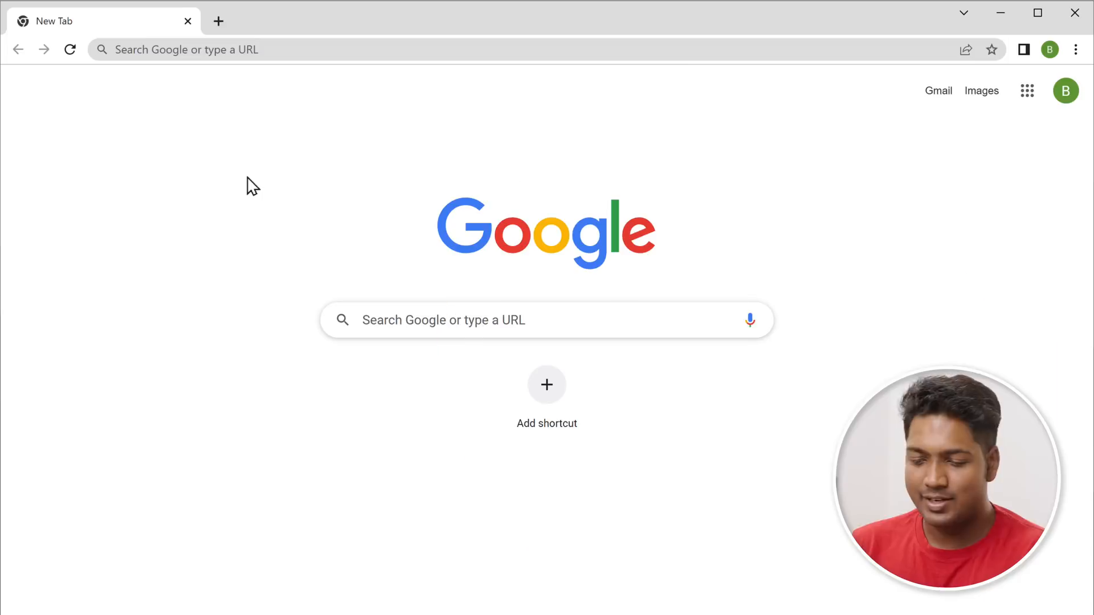
# - Navigate the address bar to lexica.art to load the Lexica homepage
pyautogui.write('lexica.art')
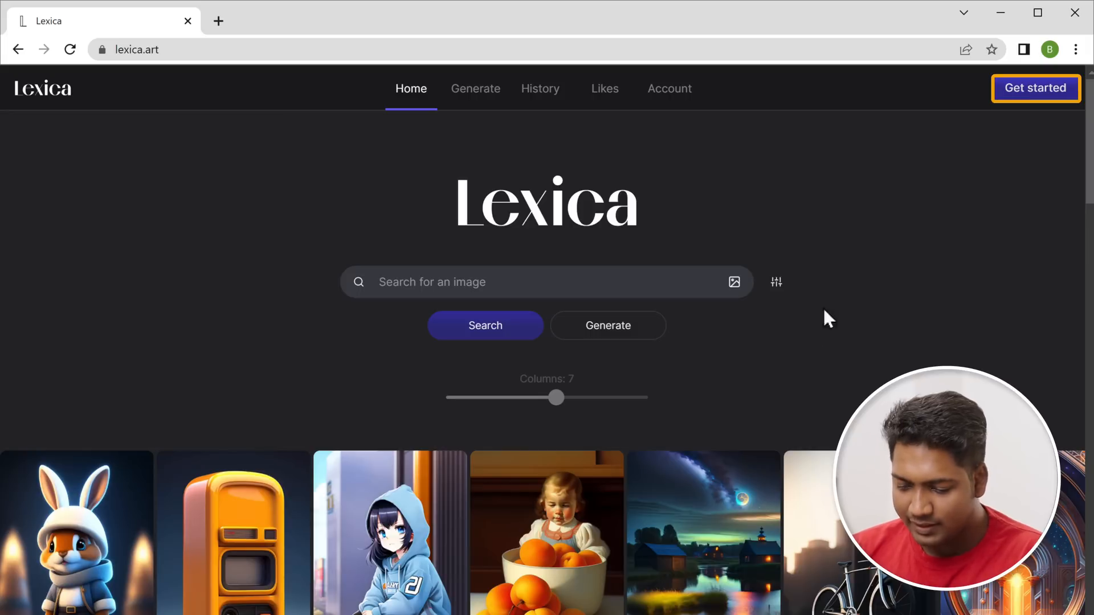
# - Generate 'giraffe in a suit' in Lexica at the full 768 × 1152 portrait size
pyautogui.click(1035, 88)
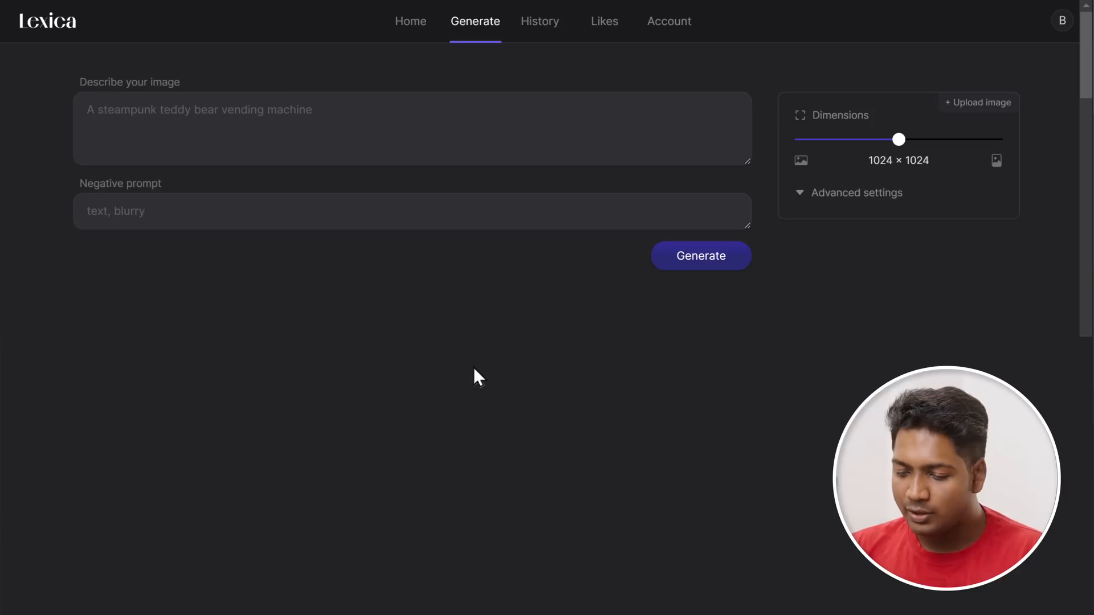
pyautogui.click(411, 127)
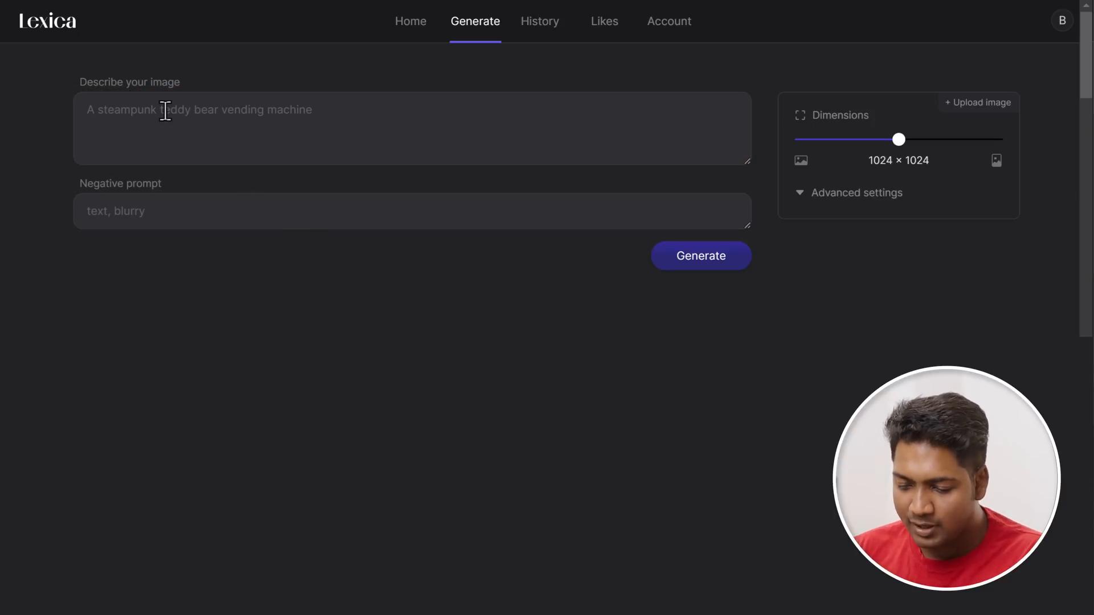
pyautogui.write('giraffe in a suit')
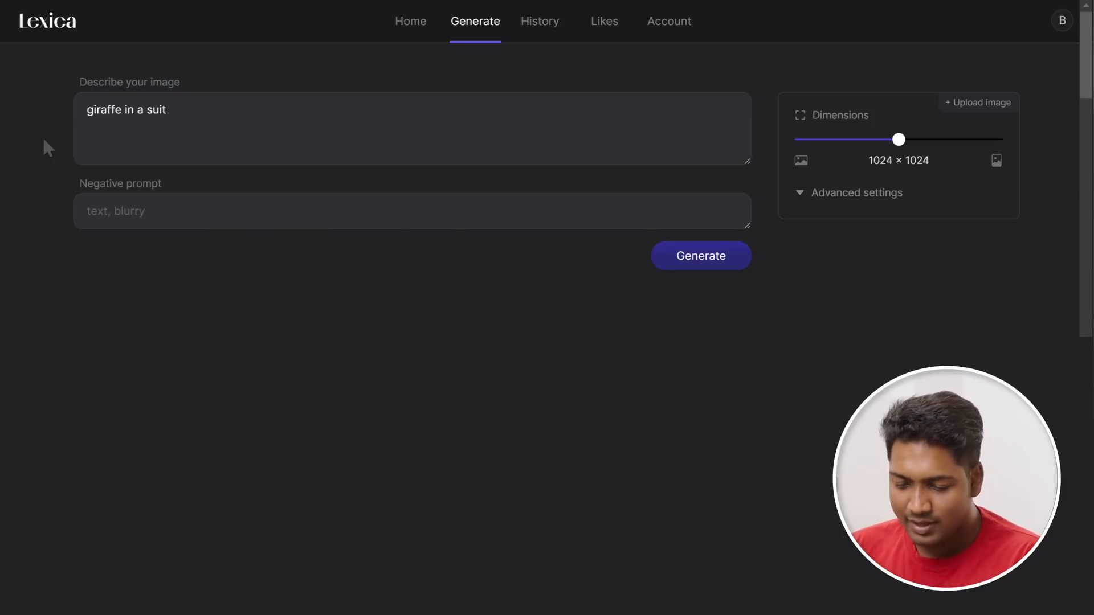
pyautogui.moveTo(899, 139); pyautogui.dragTo(947, 139)
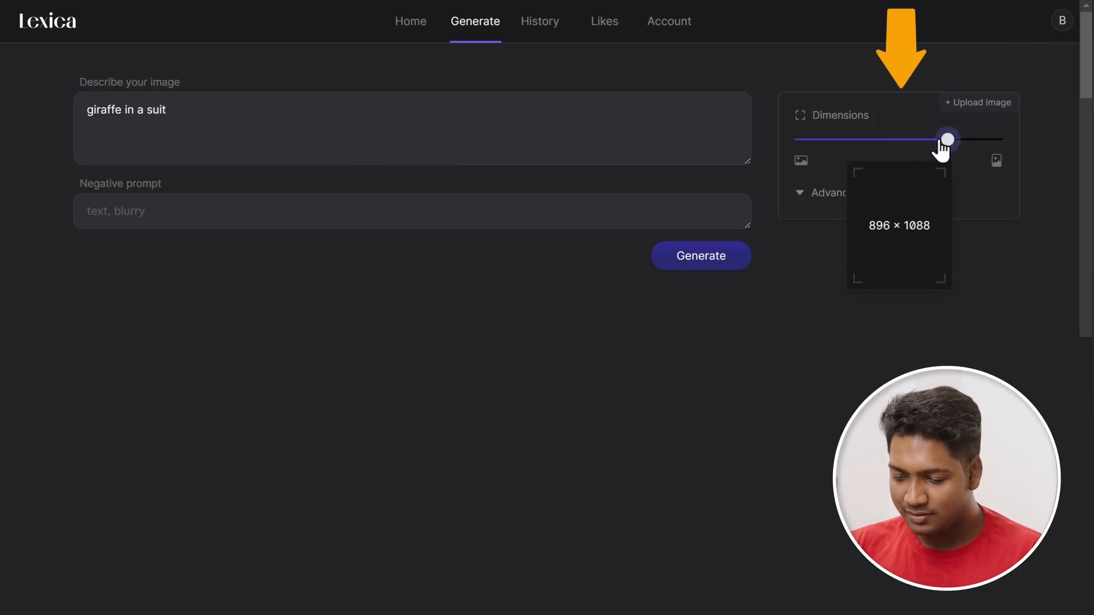
pyautogui.moveTo(946, 139); pyautogui.dragTo(995, 139)
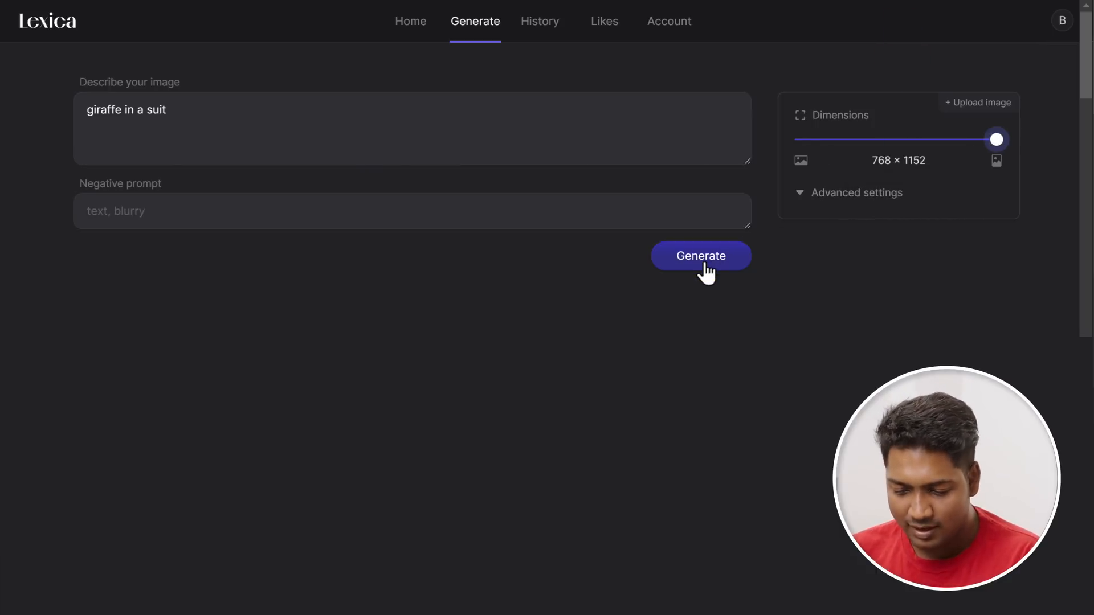
pyautogui.click(699, 256)
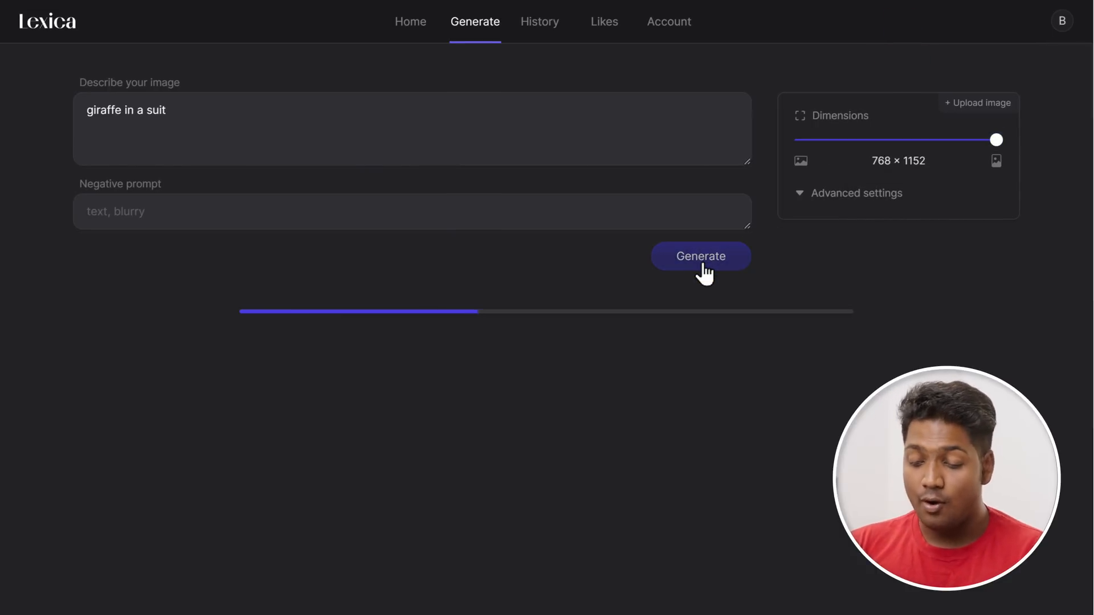
pyautogui.click(701, 257)
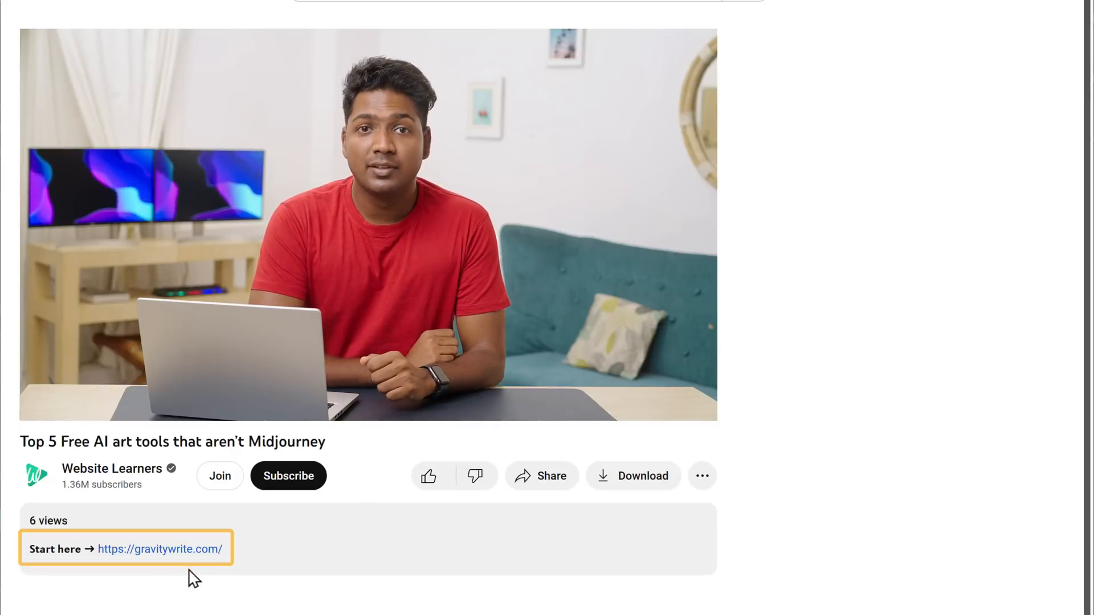
# - Reach the GravityWrite dashboard from the video link and open the AI Art tool under Images
pyautogui.click(160, 549)
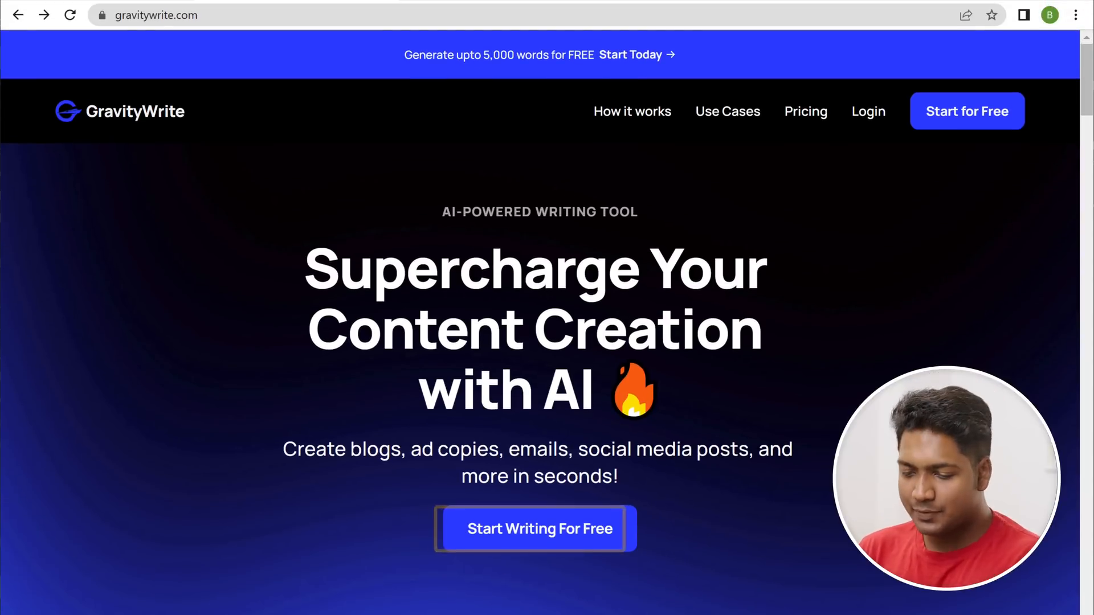
pyautogui.click(539, 528)
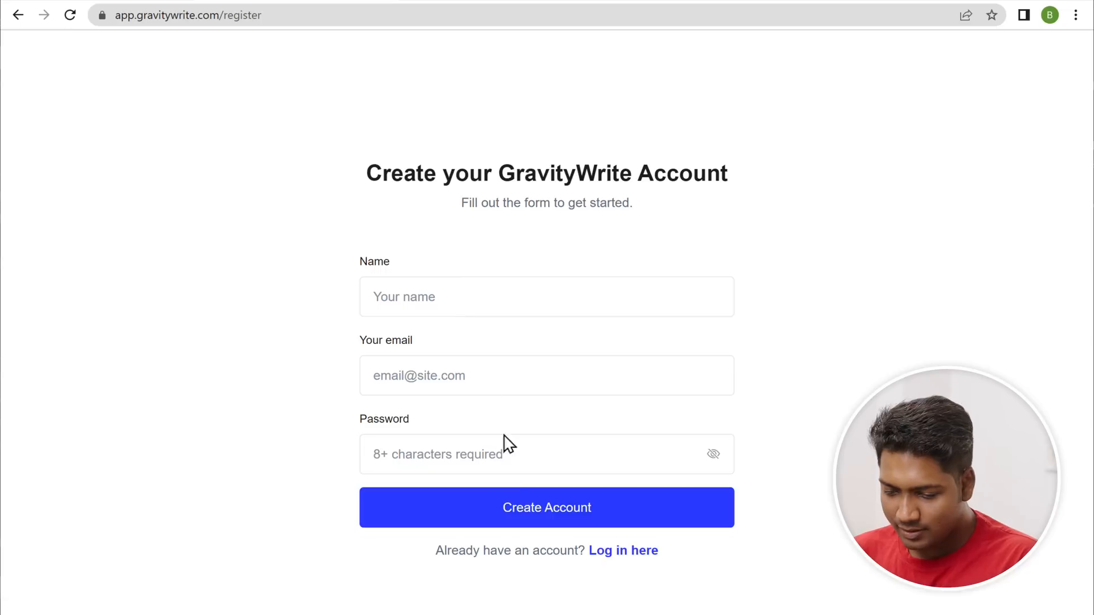
pyautogui.click(545, 507)
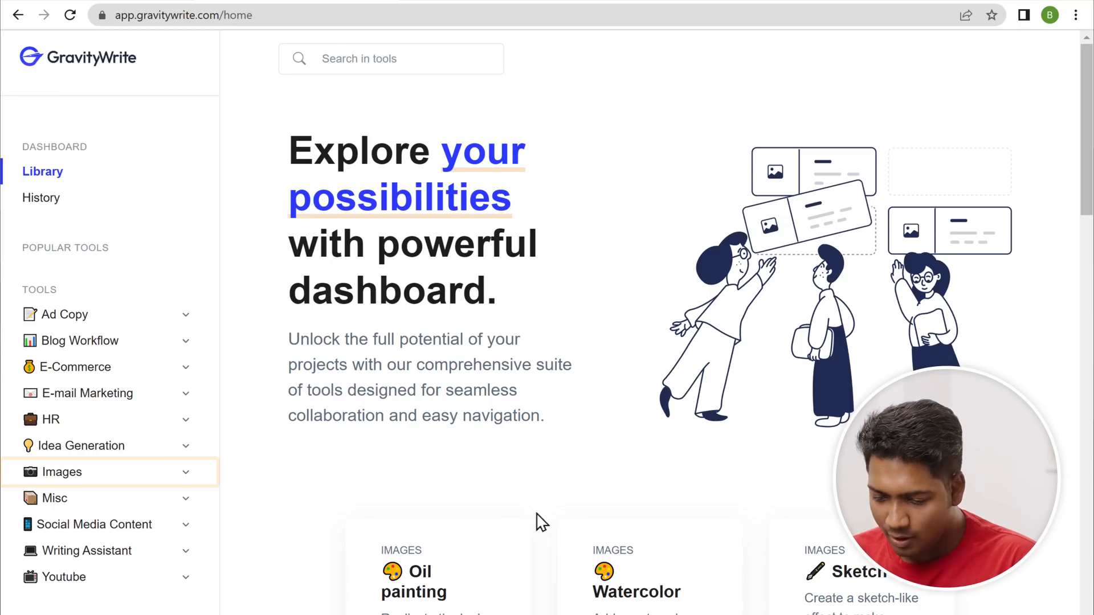
pyautogui.click(61, 471)
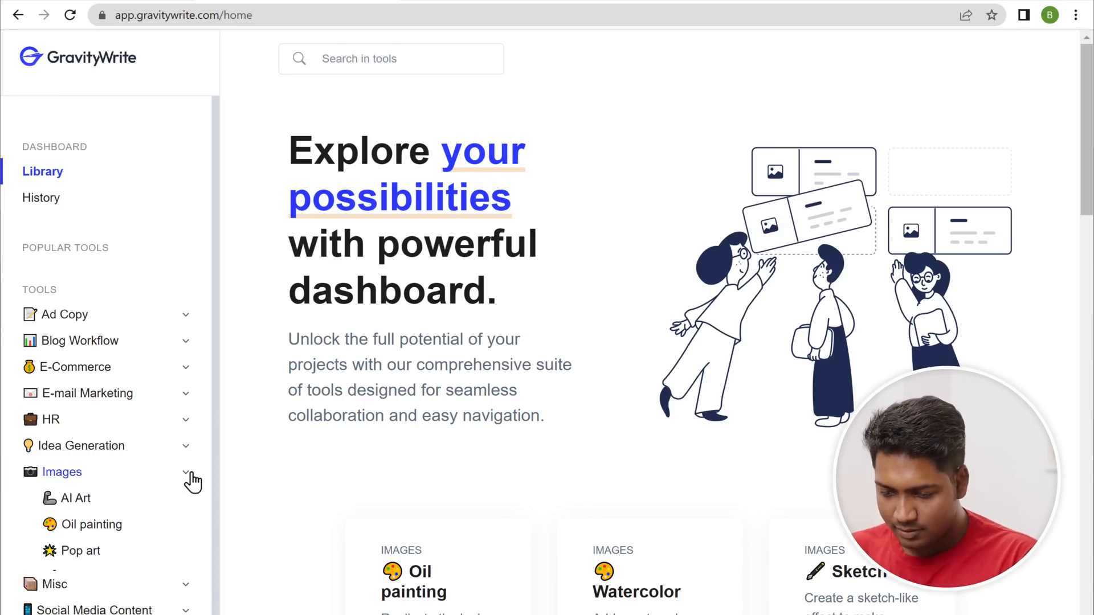
pyautogui.click(76, 497)
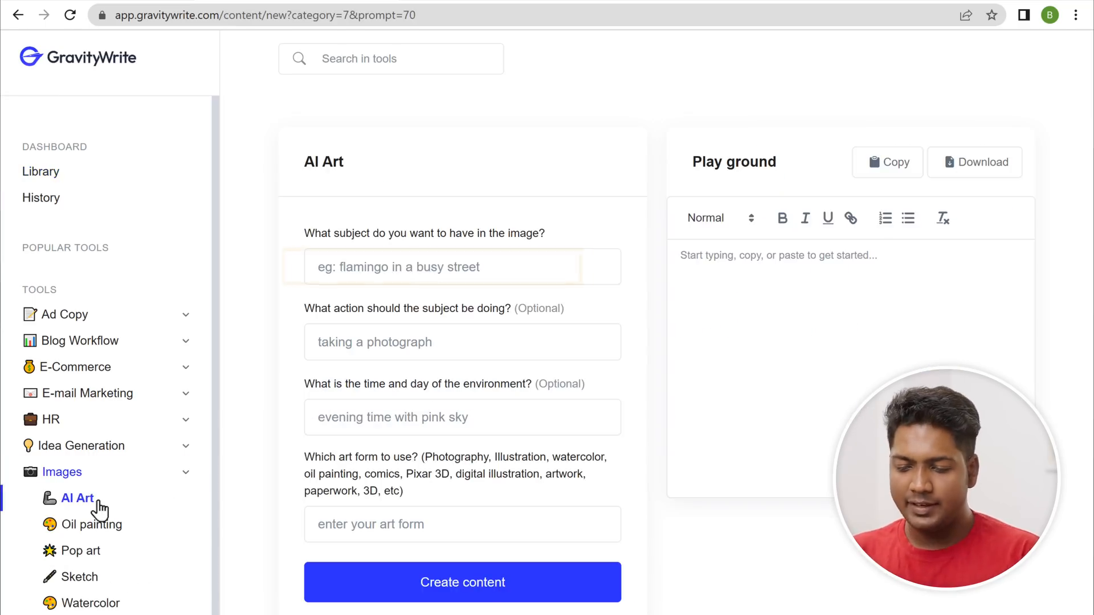
# - Create AI Art prompts for giraffe in a suit, Standing, daytime, Pixar 3D
pyautogui.click(461, 267)
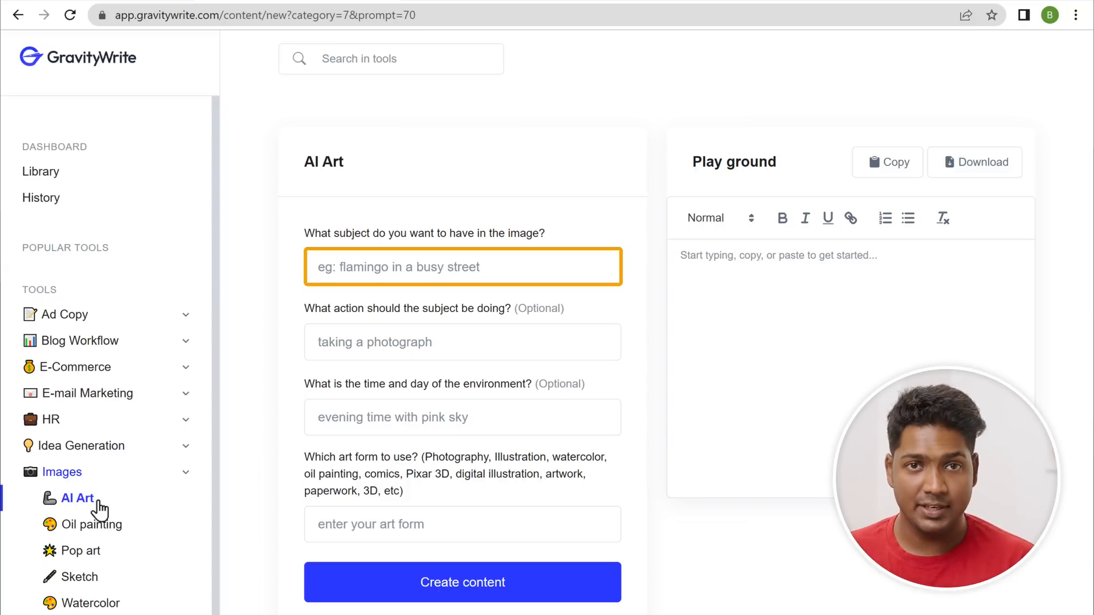
pyautogui.write('girl')
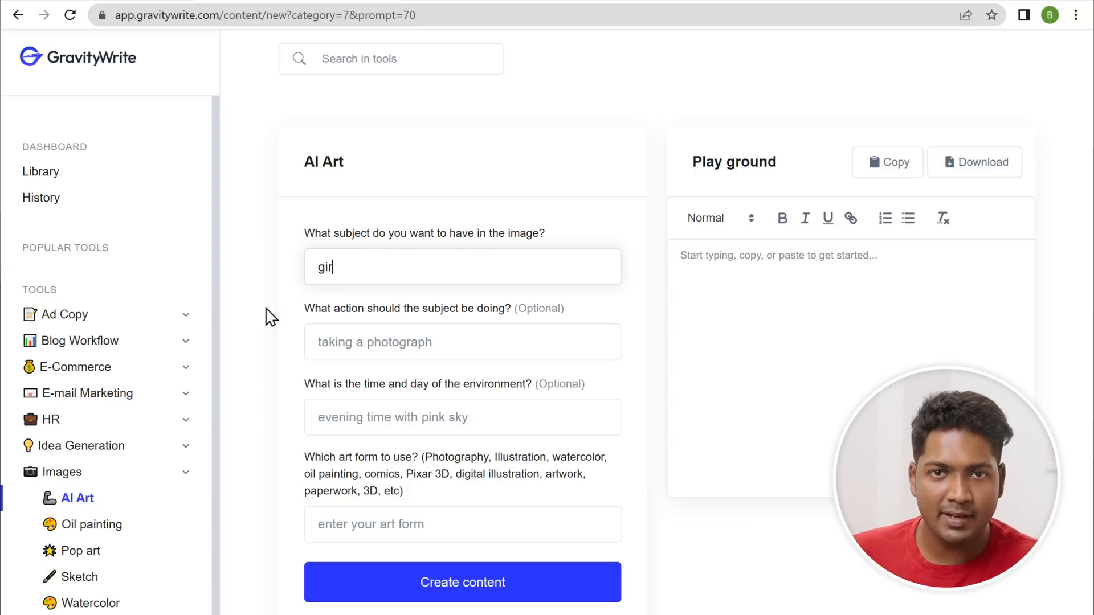
pyautogui.click(461, 342)
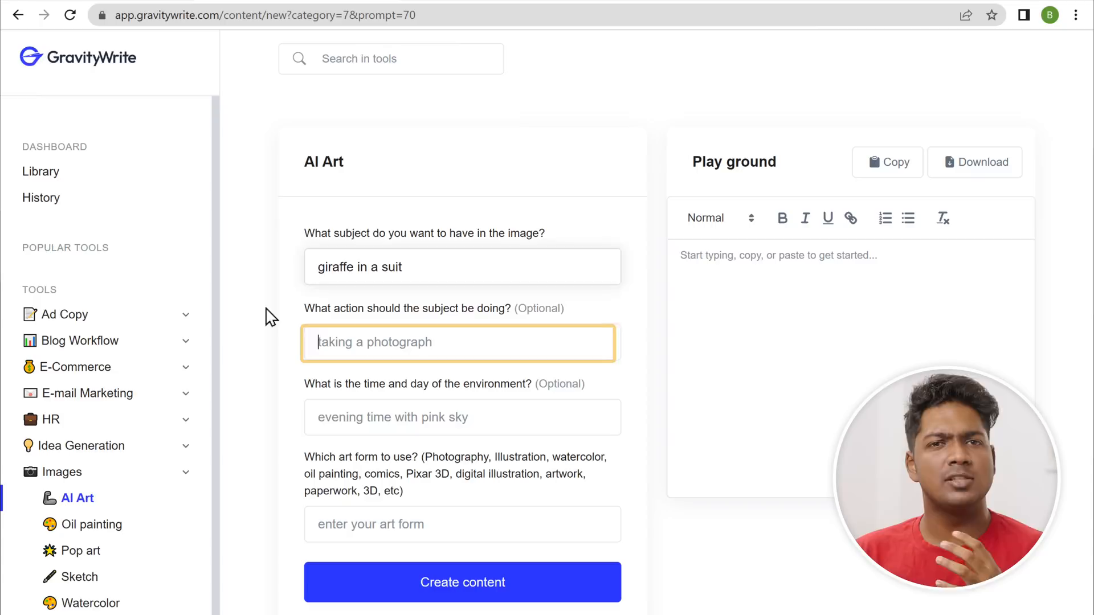
pyautogui.write('Standing')
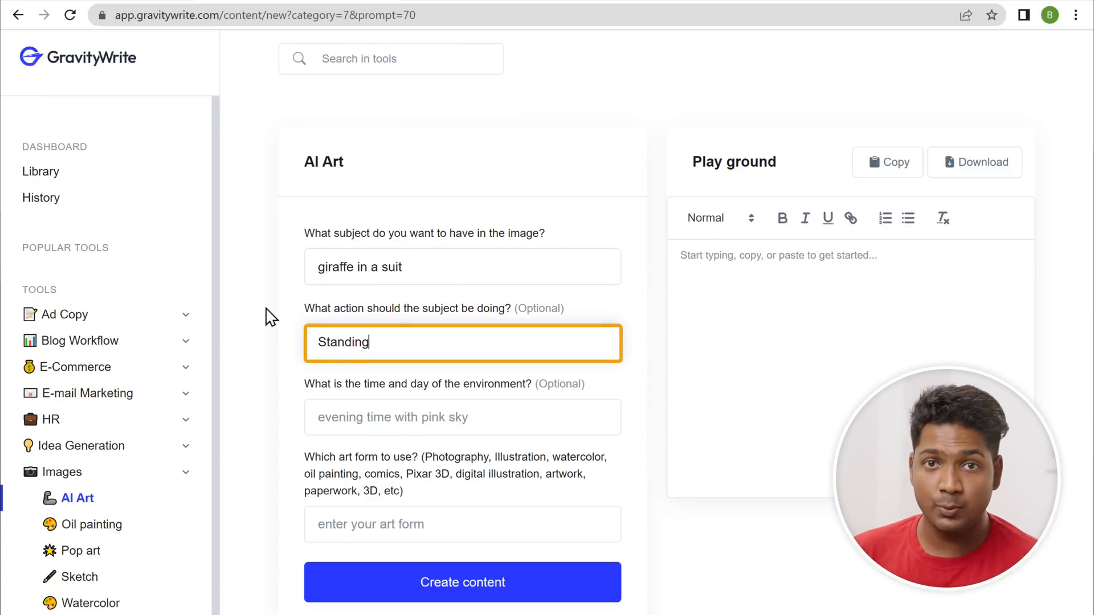
pyautogui.write('daytime')
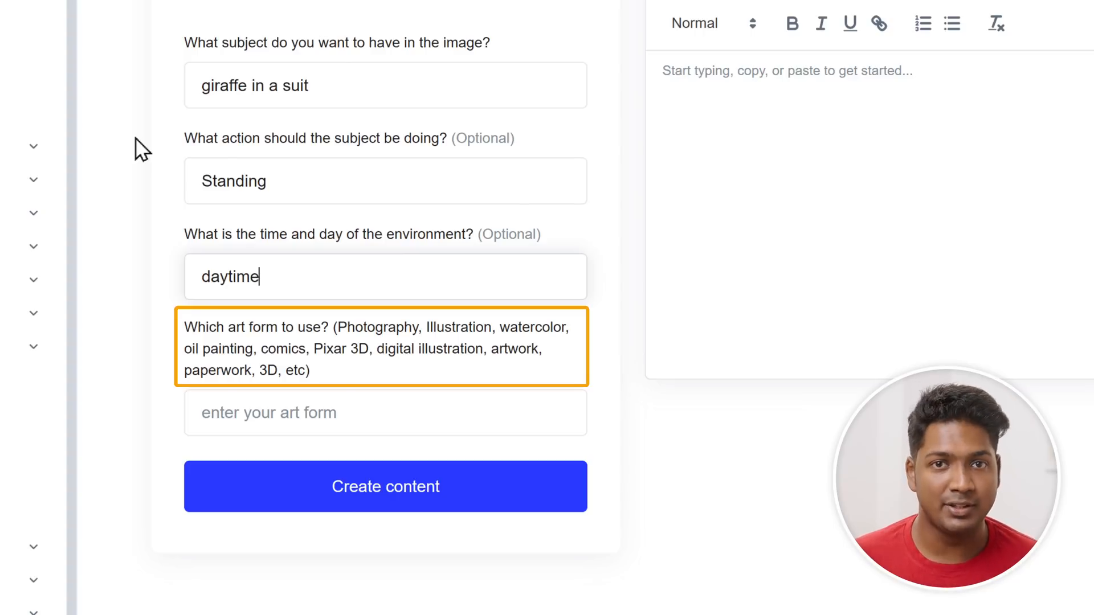
pyautogui.write('Pixar 3D')
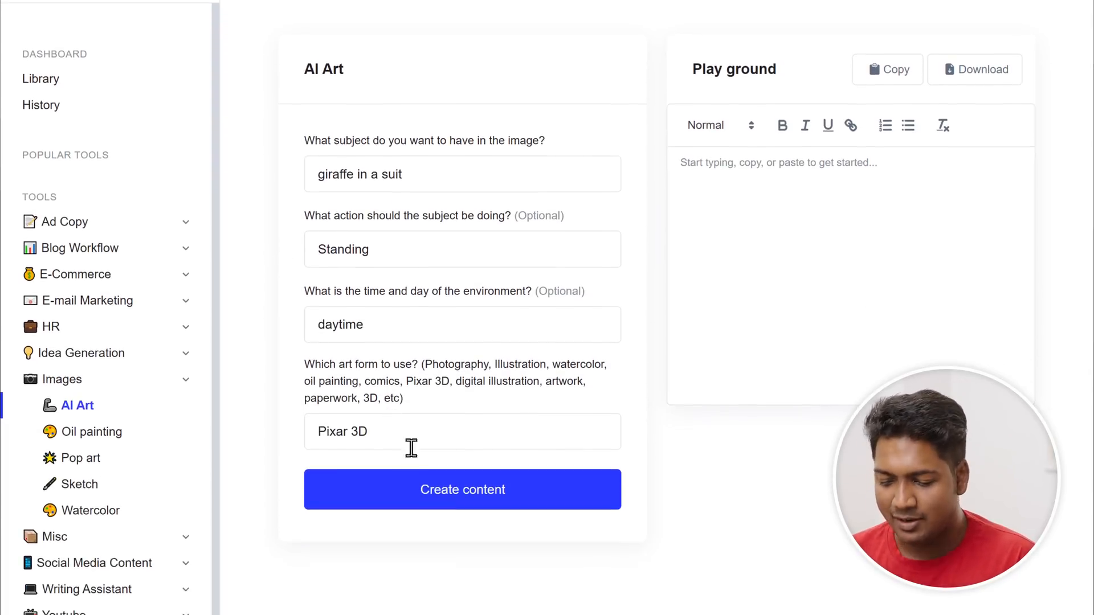
pyautogui.click(461, 489)
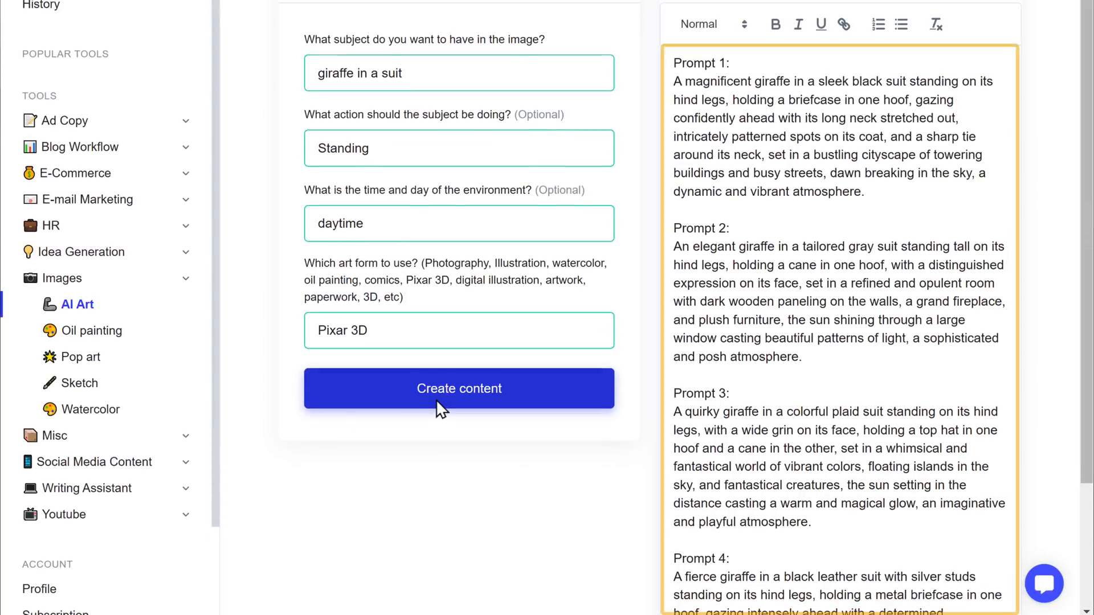
pyautogui.click(677, 62)
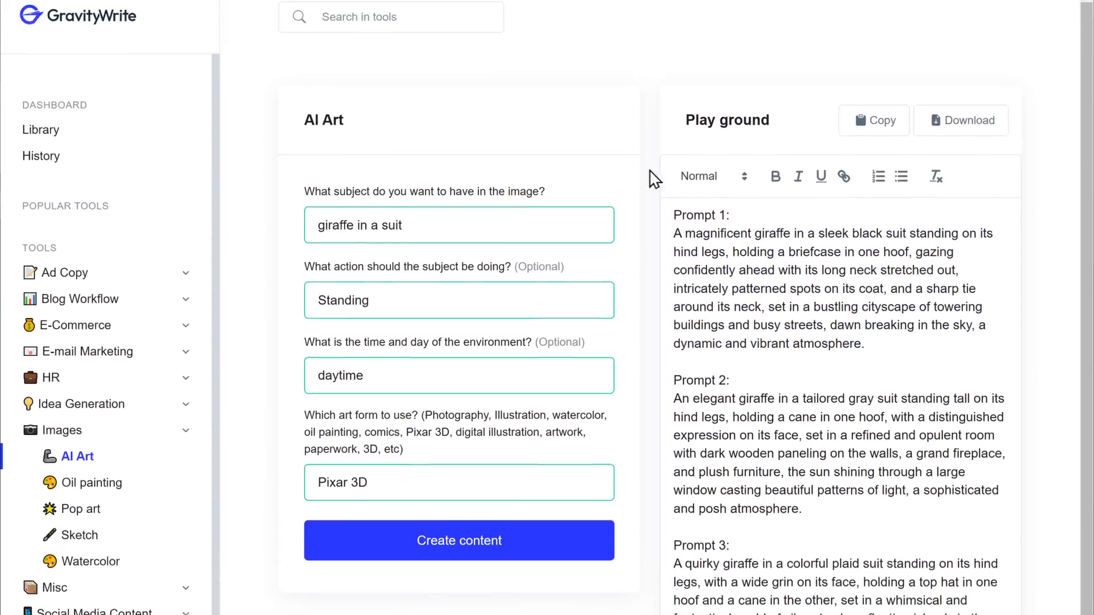
# - Replace Lexica's old prompt with the long giraffe-in-a-city prompt and generate four images
pyautogui.click(460, 21)
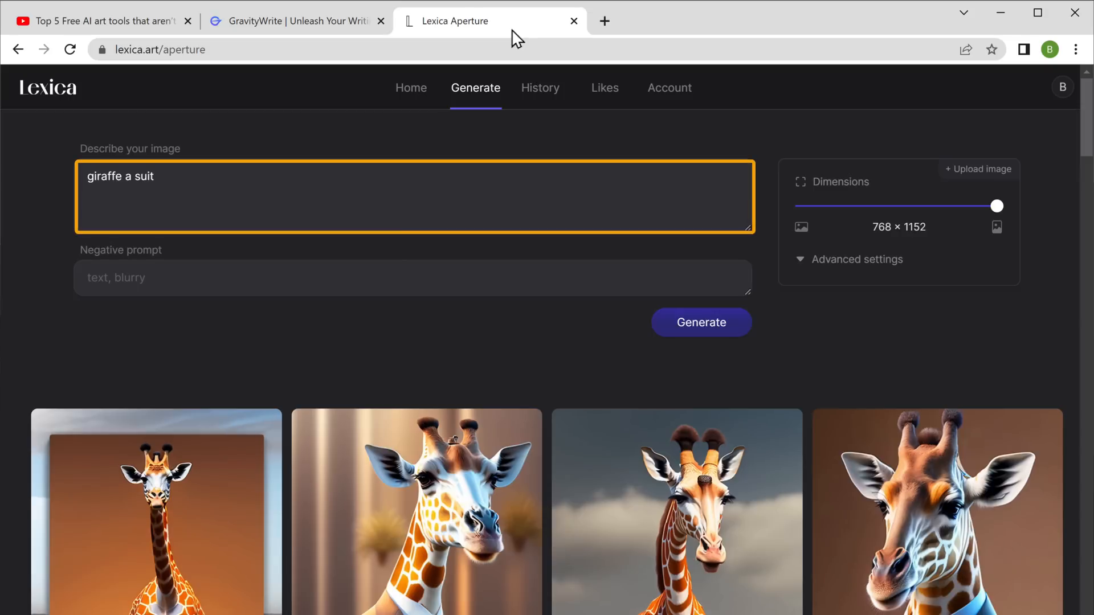
pyautogui.doubleClick(145, 176)
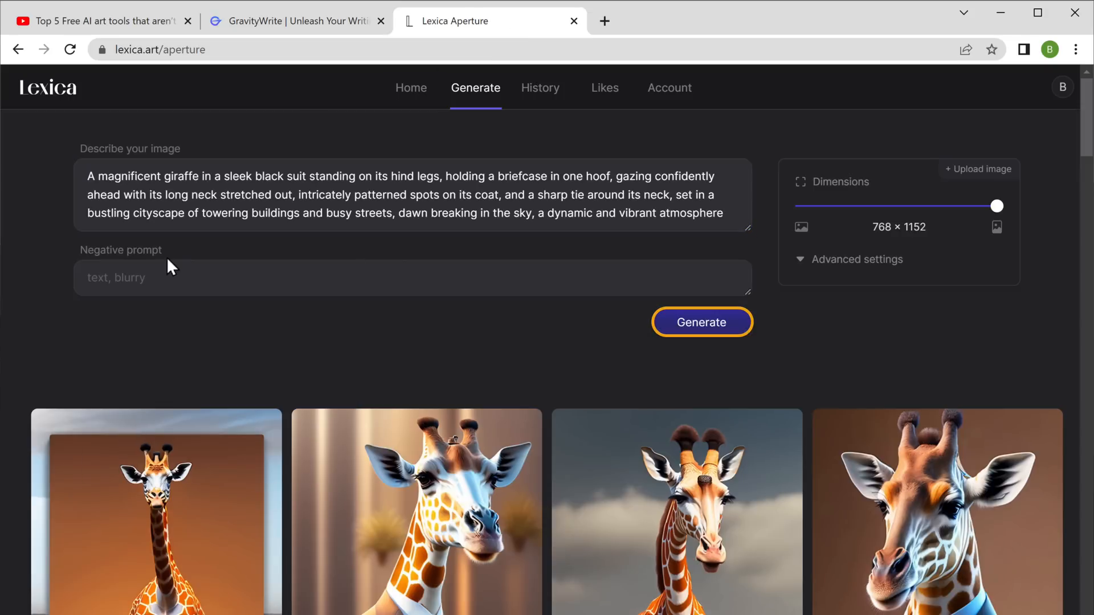
pyautogui.click(700, 321)
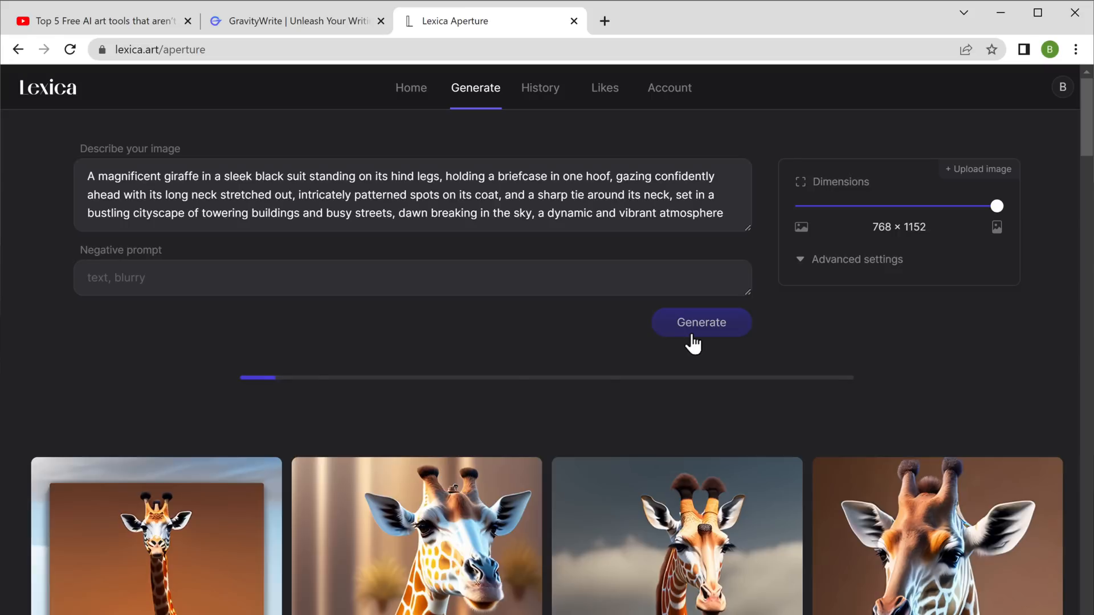
pyautogui.scroll(-3)
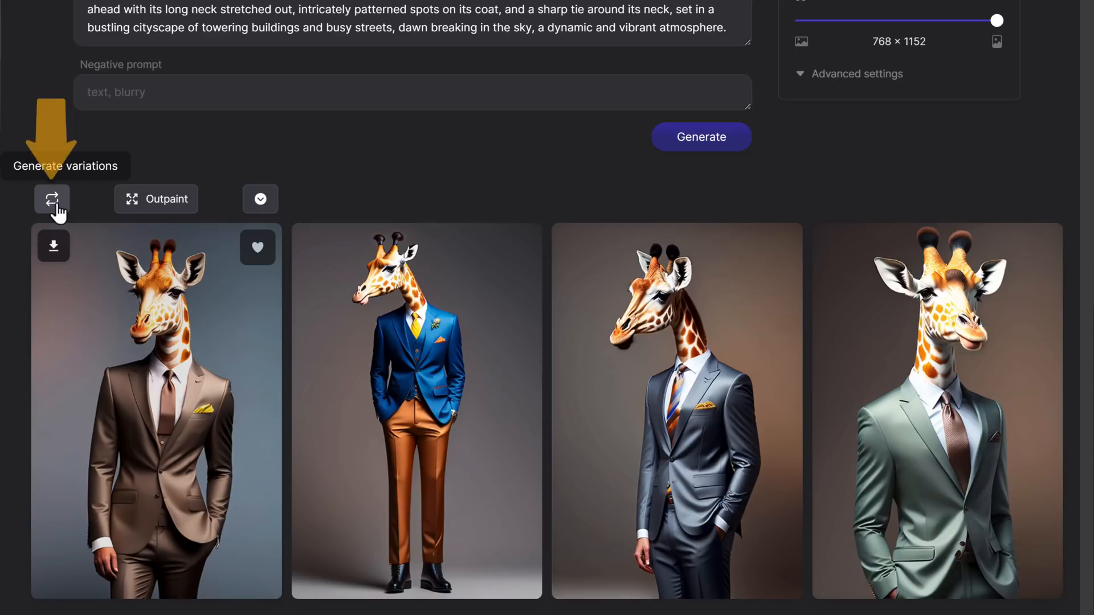
# - Generate variations of the brown-suited giraffe, then move to the BlueWillow tab
pyautogui.click(51, 198)
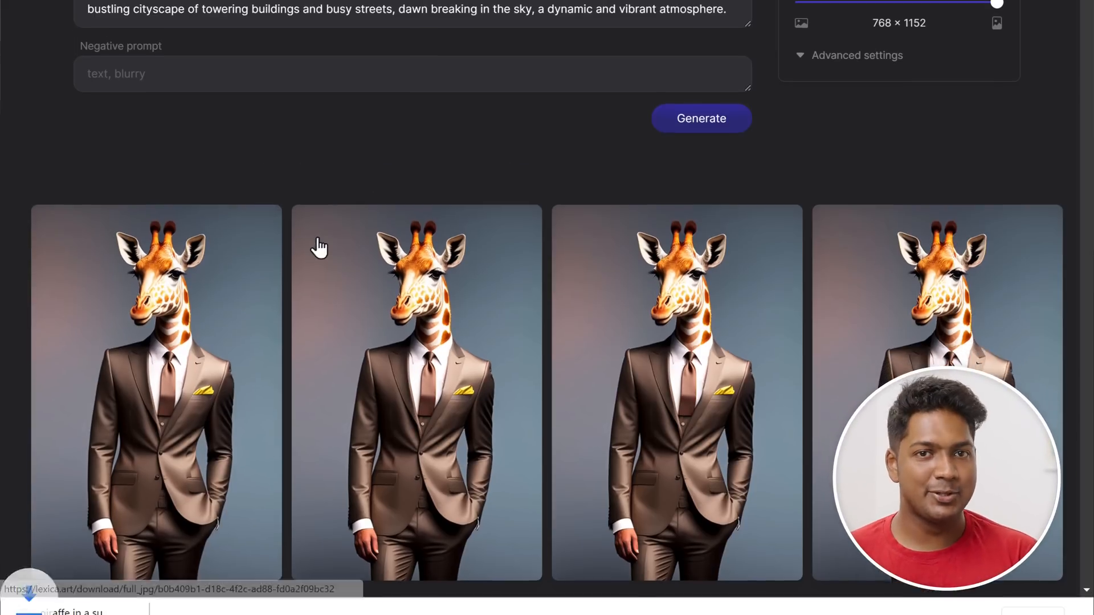
pyautogui.click(489, 20)
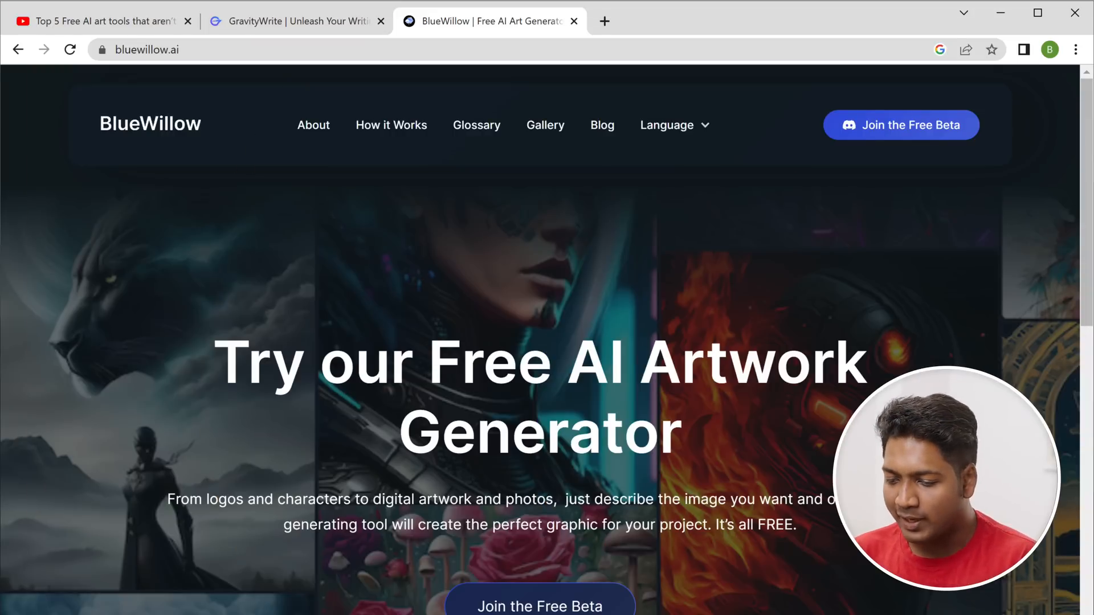
# - Start an /imagine command in Discord's #general channel, then return to GravityWrite's AI Art form
pyautogui.scroll(-3)
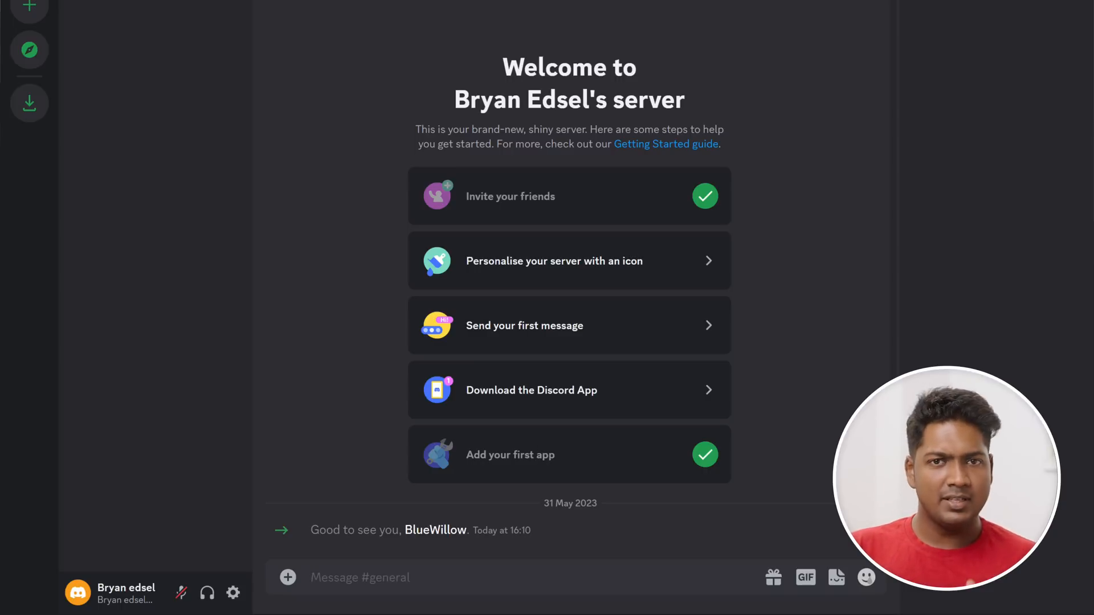
pyautogui.write('/imagi')
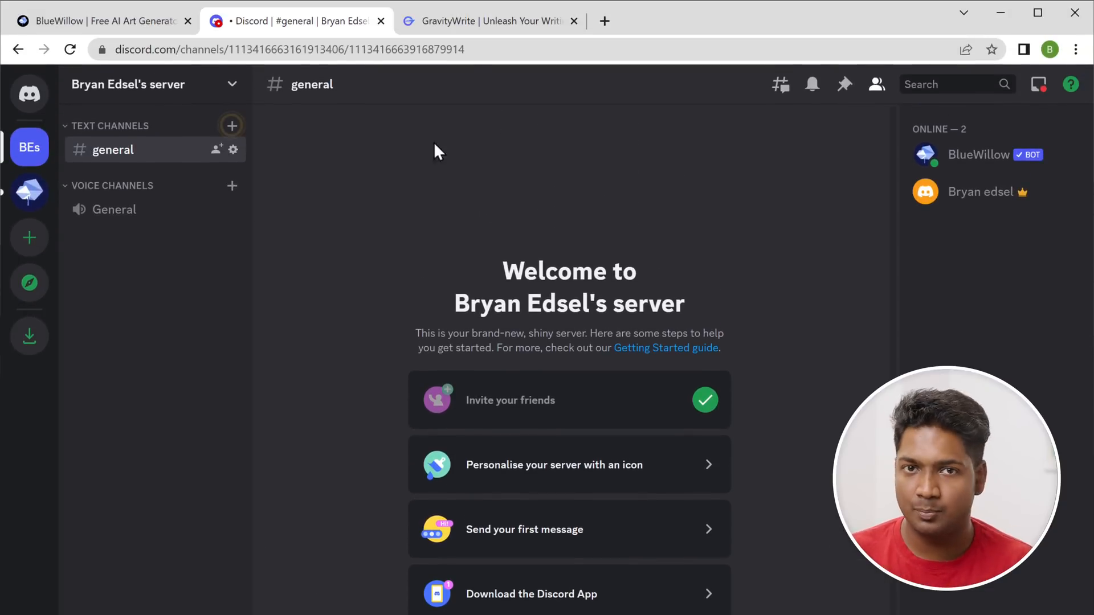
pyautogui.click(489, 20)
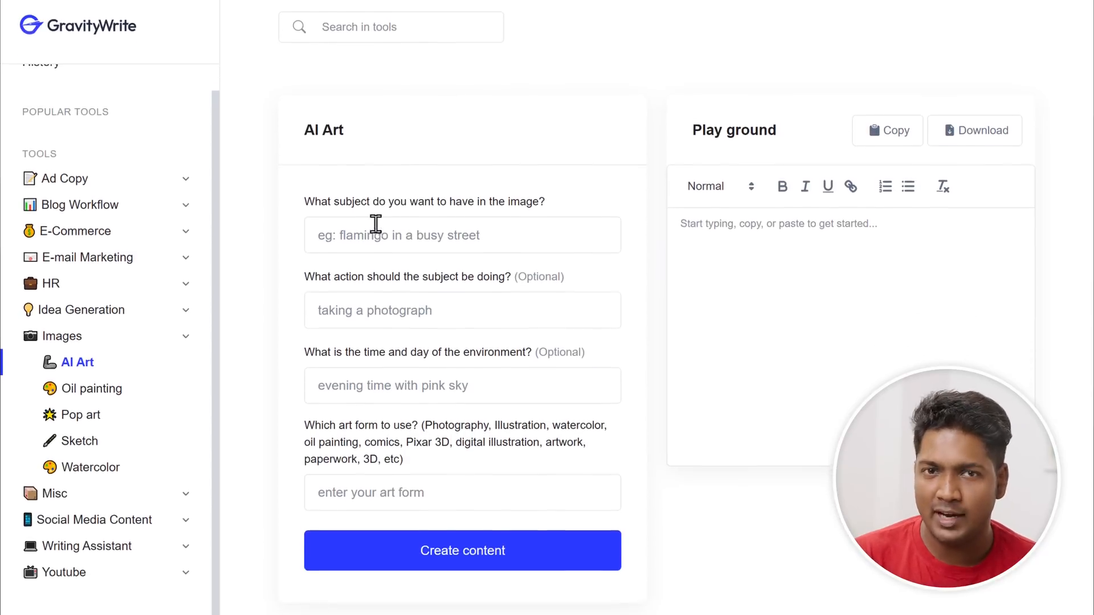
# - Create AI Art prompts for the subject 'Strawberry milkshake' in food photography style
pyautogui.click(462, 235)
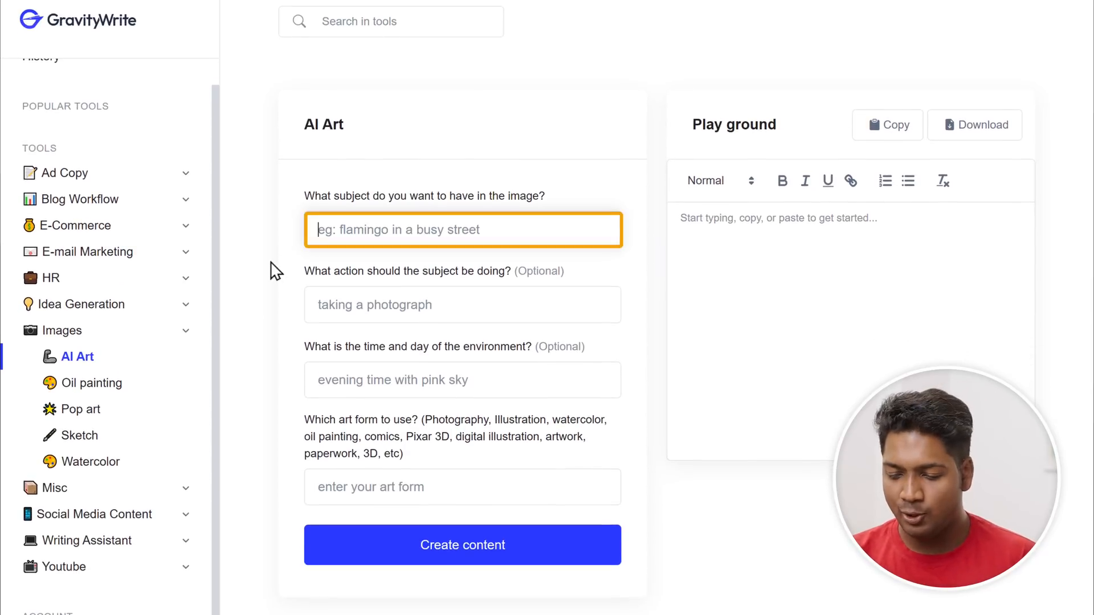
pyautogui.write('Strawberry')
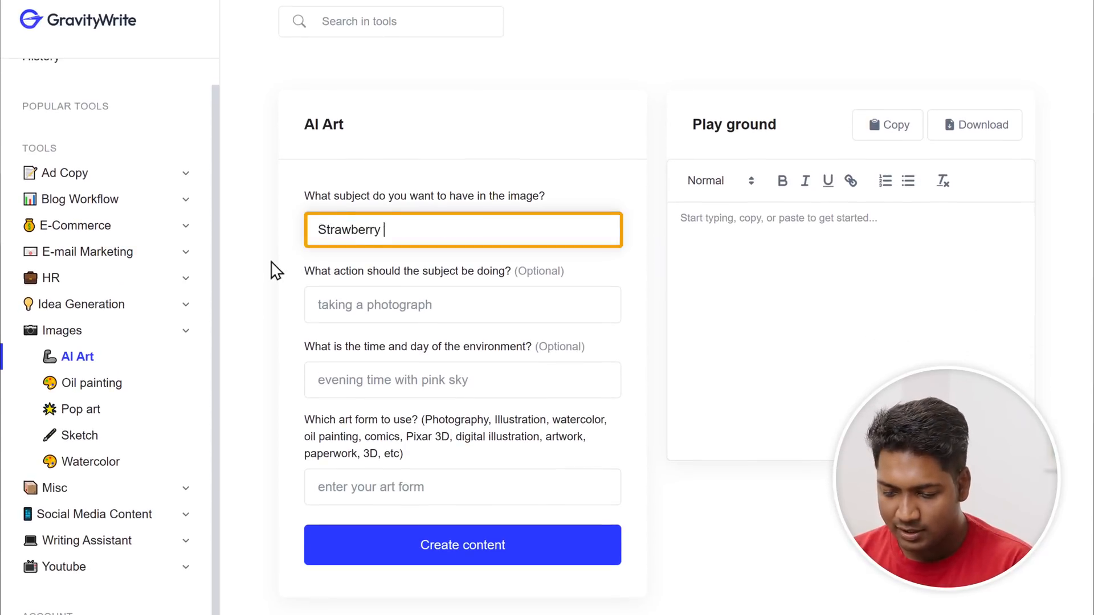
pyautogui.write('milkshake')
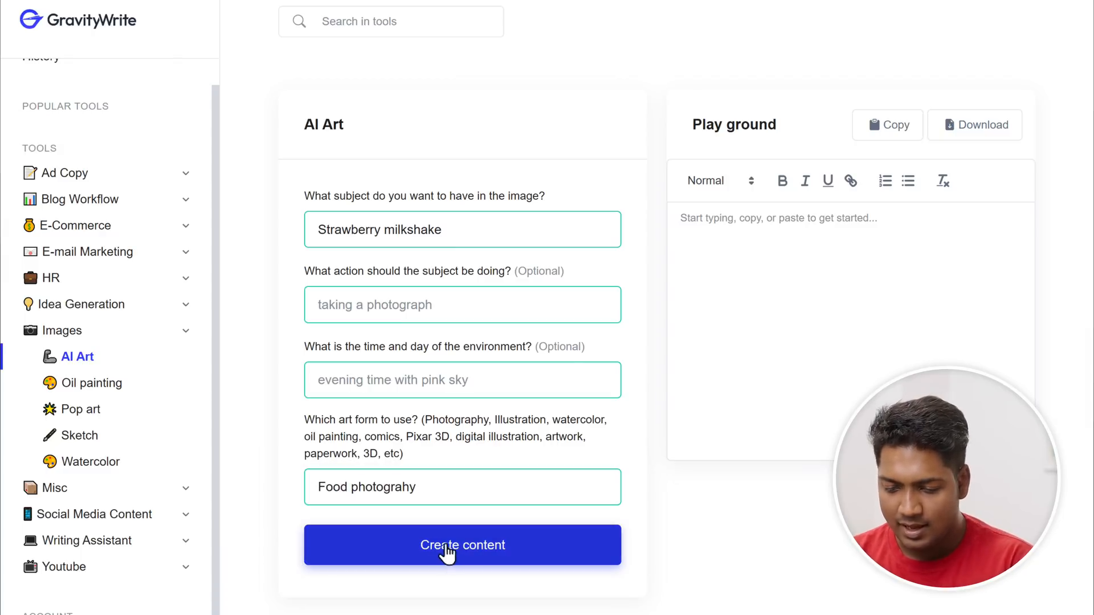
pyautogui.click(462, 544)
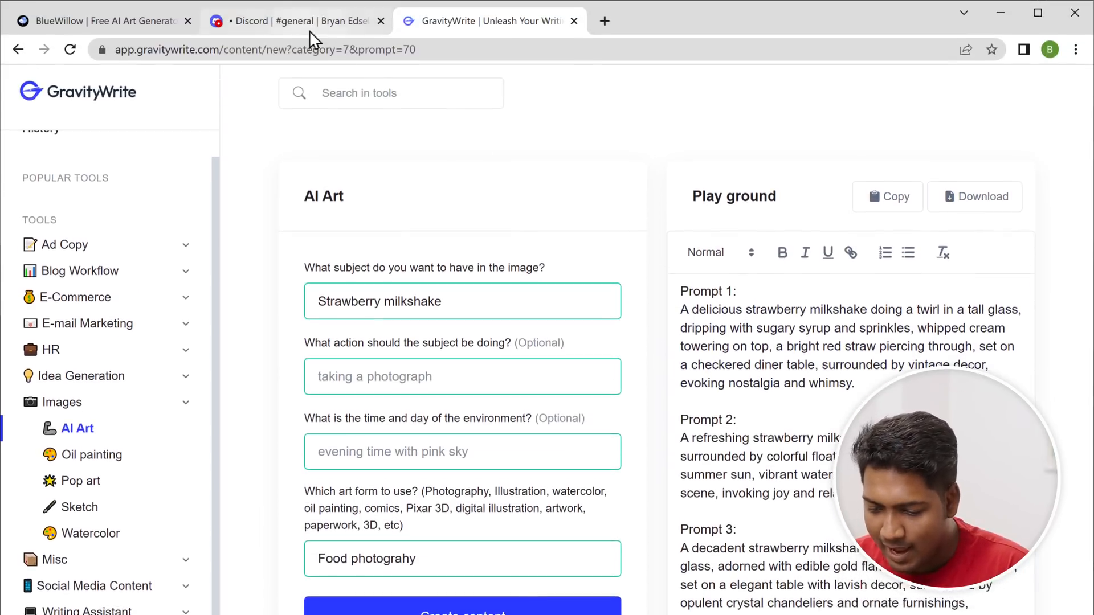
# - Switch to Discord to see BlueWillow's four-image strawberry milkshake grid
pyautogui.click(292, 20)
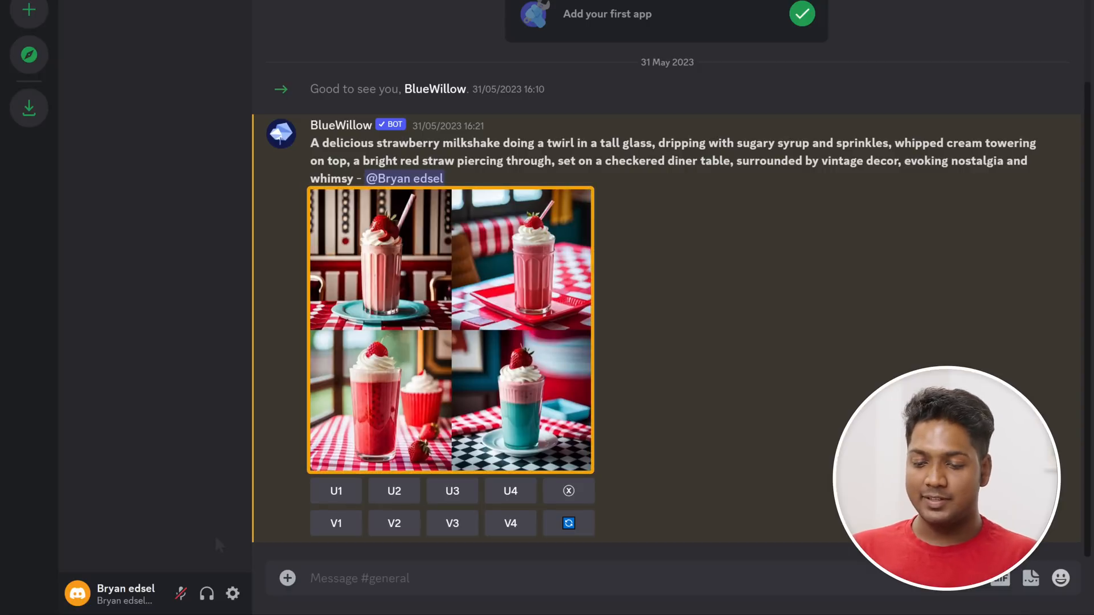
# - Make variations of the first milkshake (V1) and rerun the prompt with --ar 3:2
pyautogui.click(335, 523)
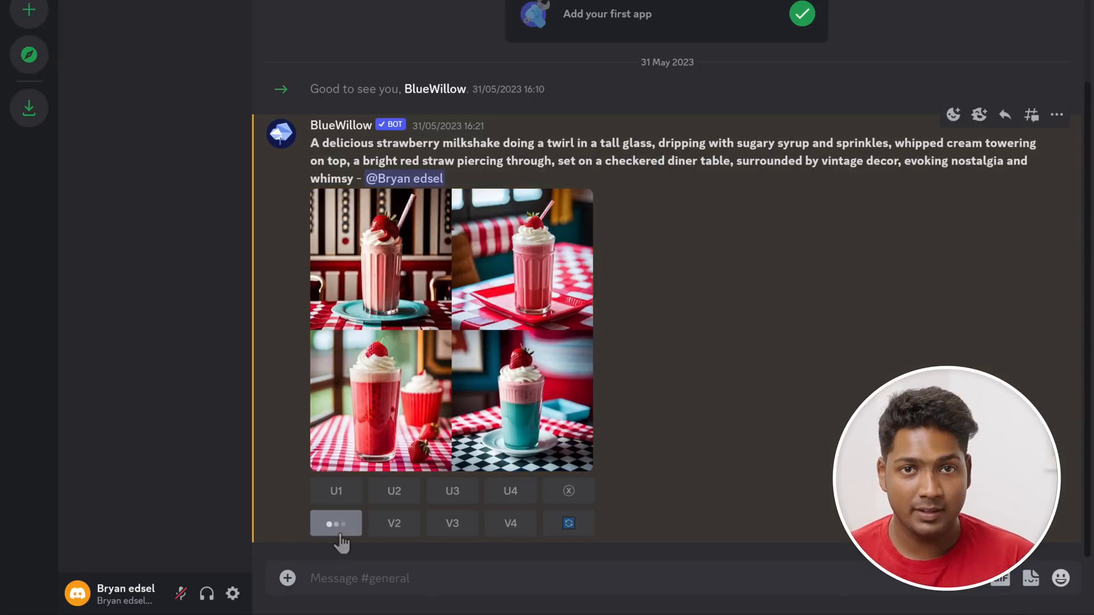
pyautogui.click(335, 523)
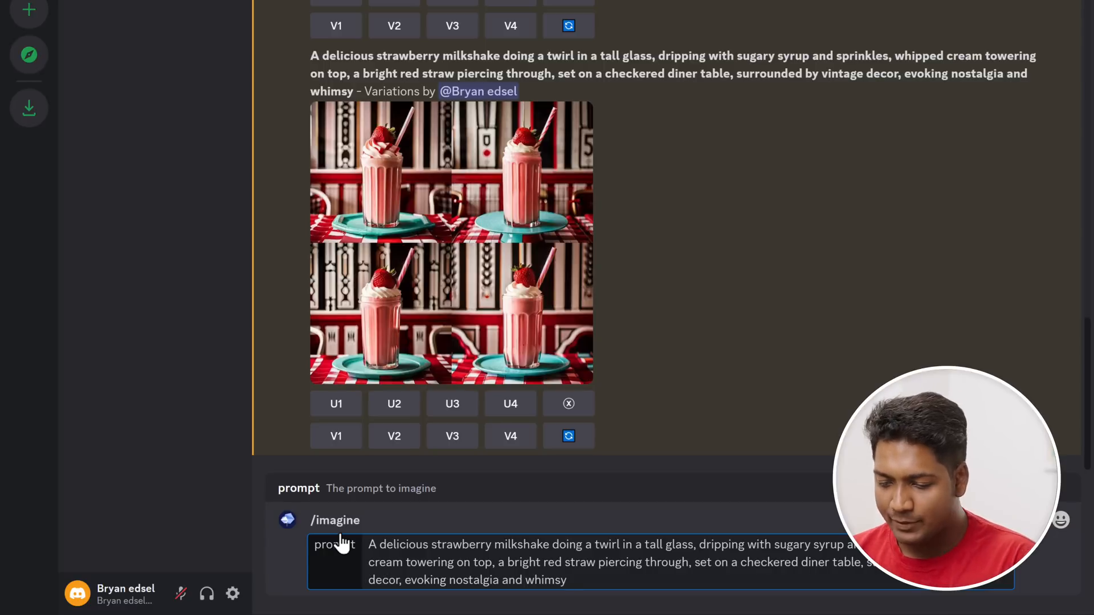
pyautogui.write('-- ar')
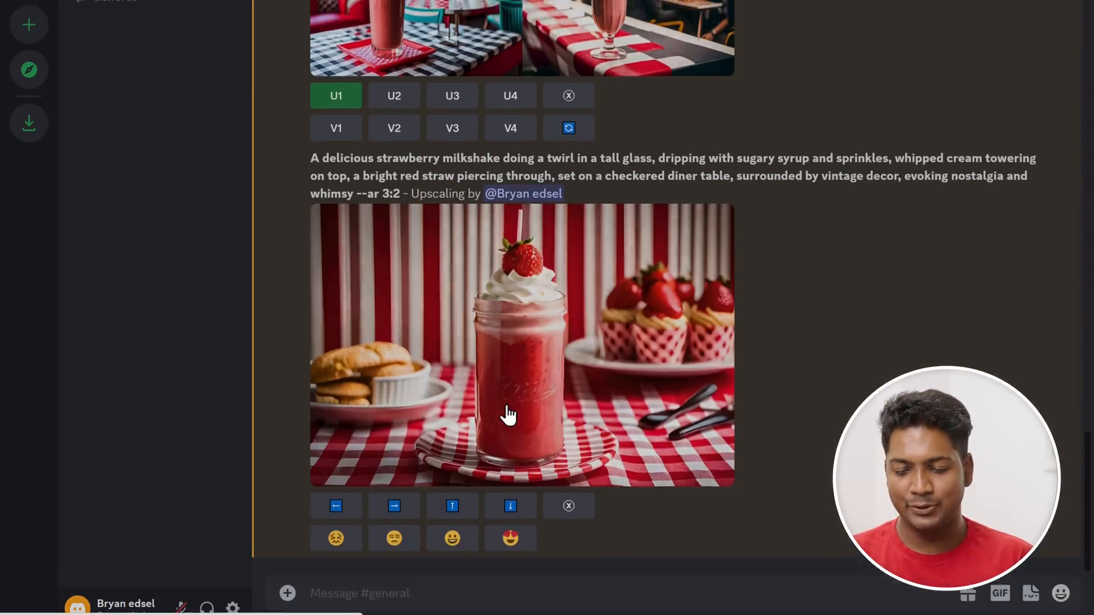
# - Save the upscaled BlueWillow milkshake image to disk via Save image as
pyautogui.rightClick(510, 415)
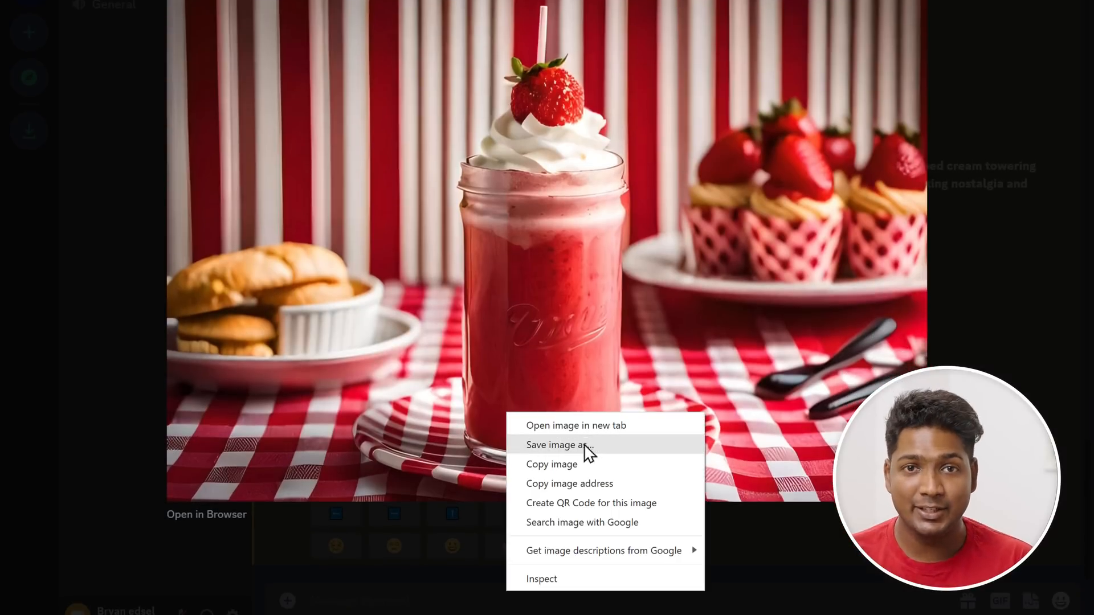
pyautogui.click(558, 445)
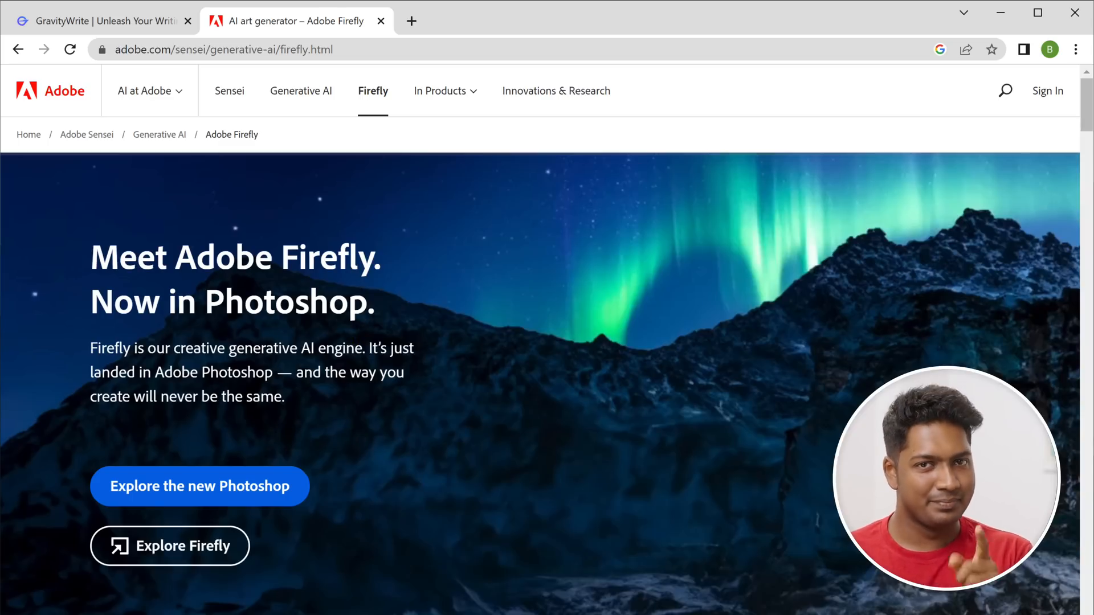
# - Sign in to Firefly beta with a Google account and request access
pyautogui.click(169, 546)
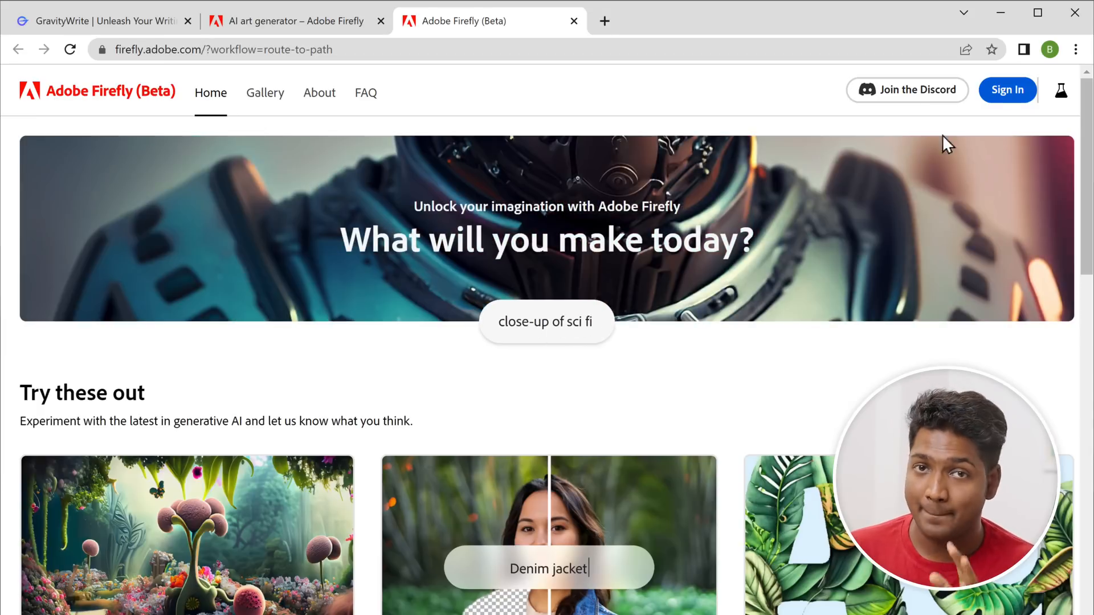
pyautogui.click(1006, 89)
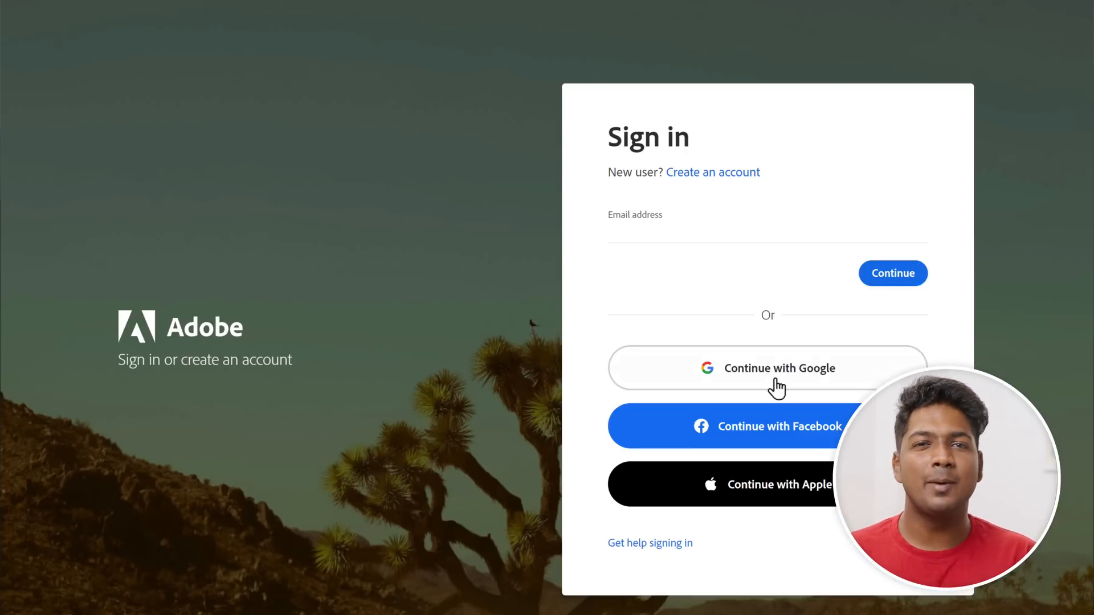
pyautogui.click(767, 368)
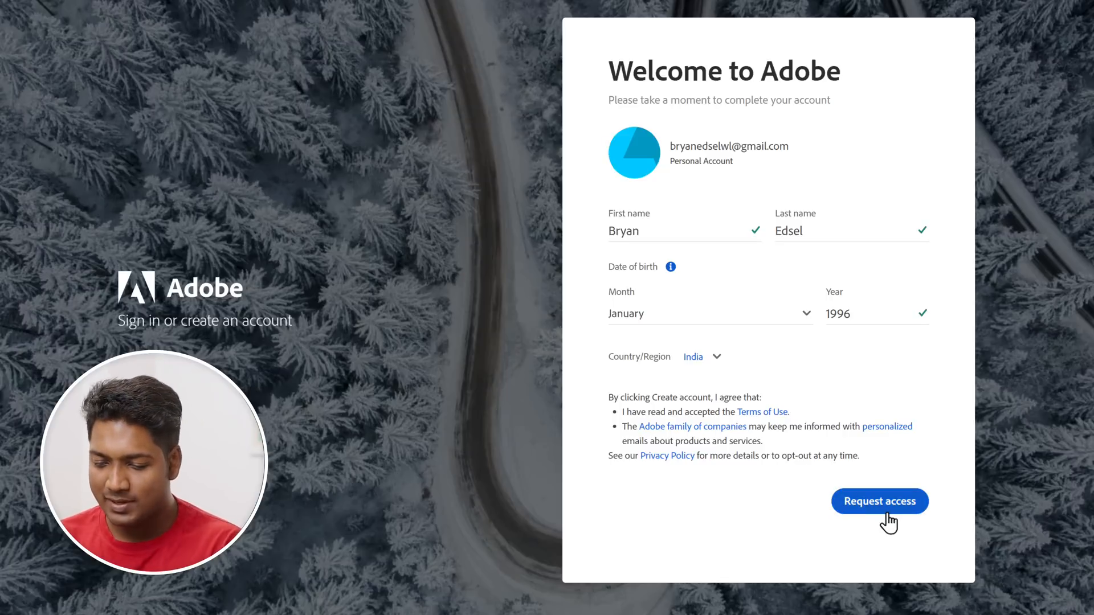
pyautogui.click(878, 501)
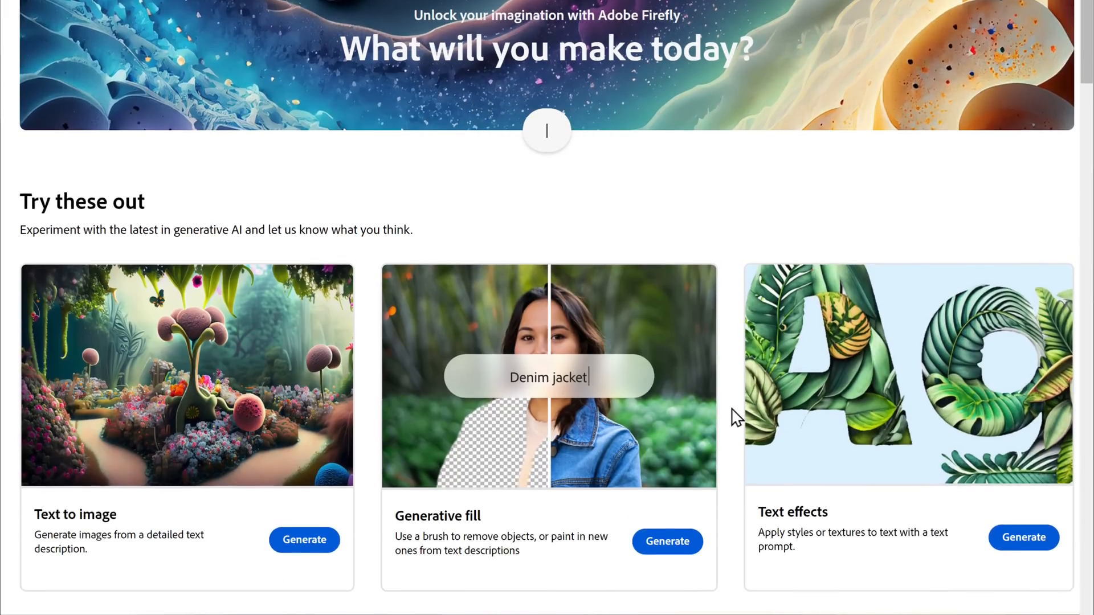
# - Review the astronaut rabbit images and switch the aspect ratio to Landscape 4:3
pyautogui.scroll(-3)
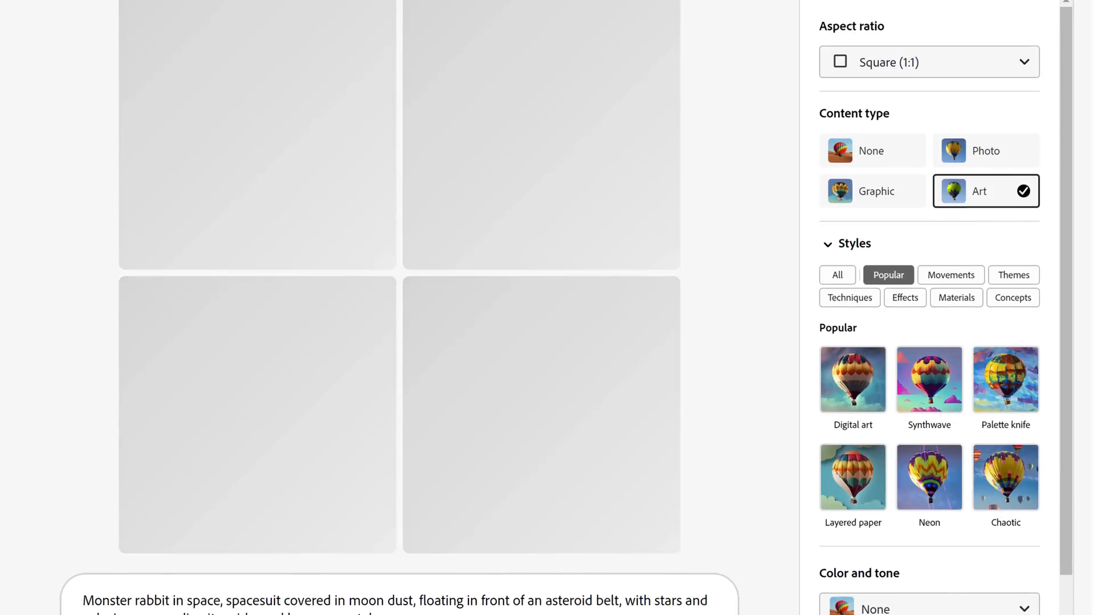
pyautogui.click(872, 151)
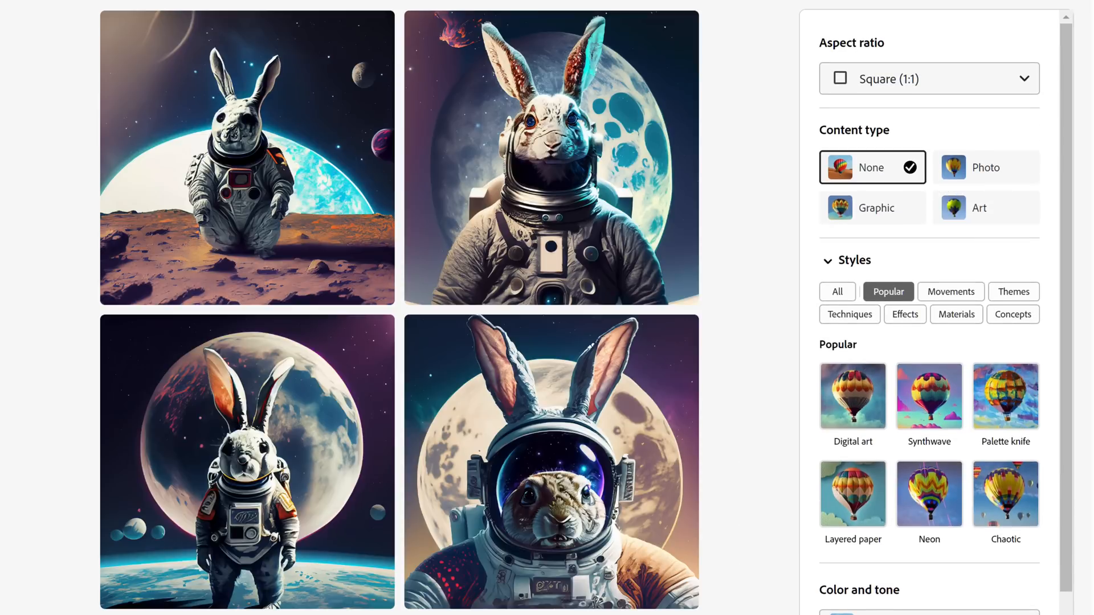
pyautogui.click(928, 79)
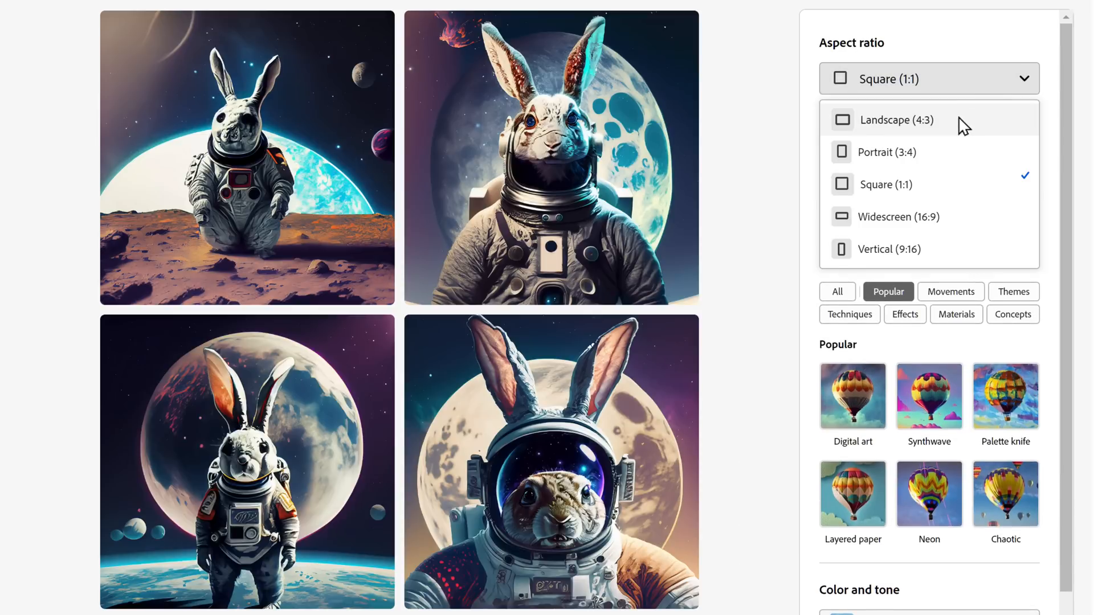
pyautogui.click(899, 120)
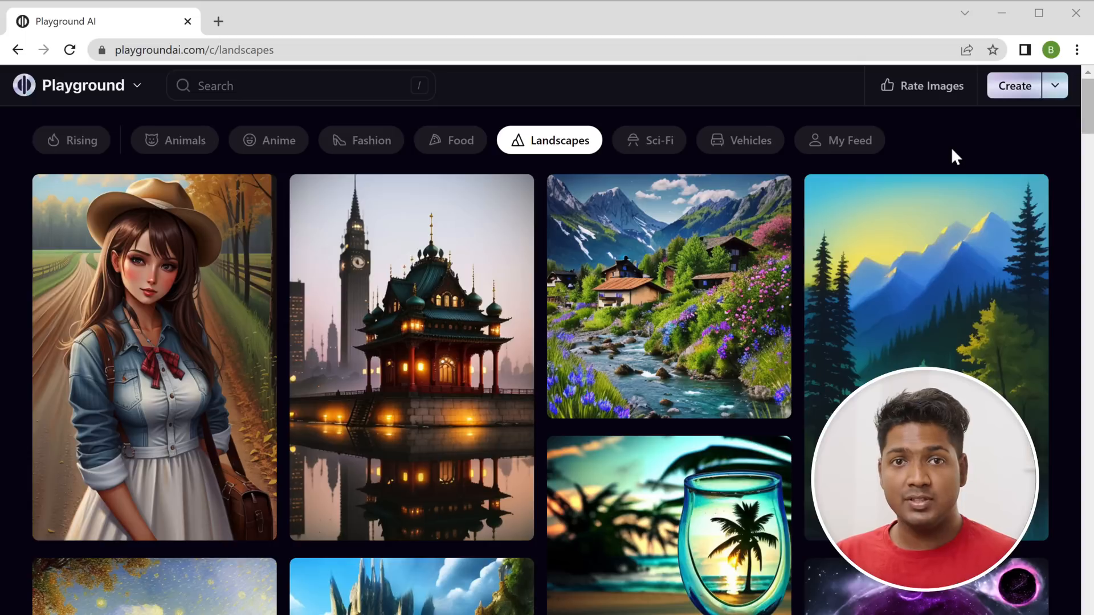
# - Go from the Playground AI landscapes feed to its Create an Image page
pyautogui.scroll(-3)
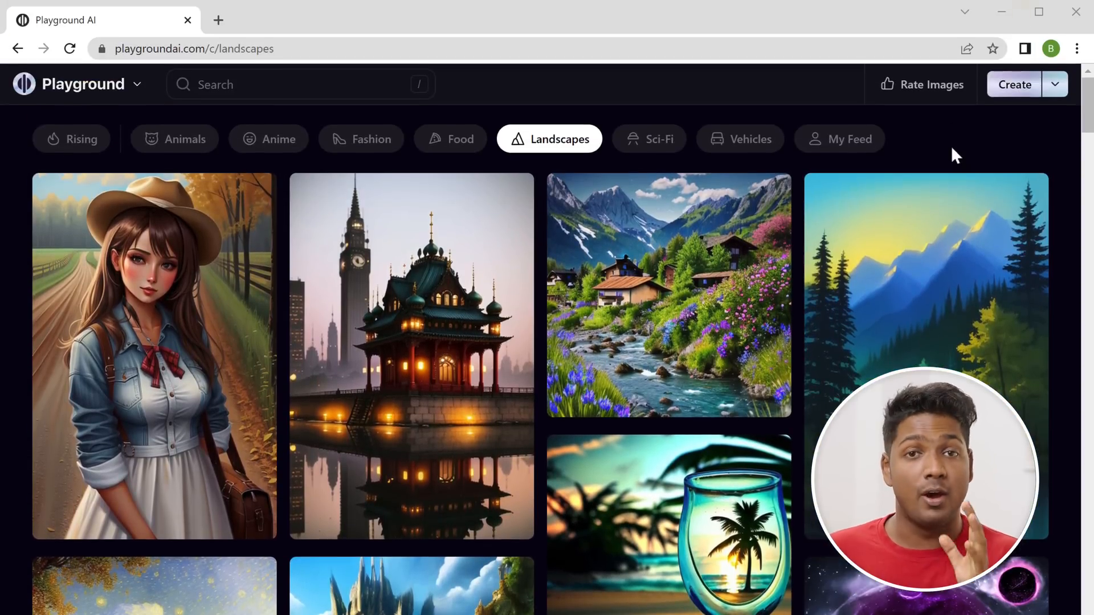
pyautogui.click(1014, 83)
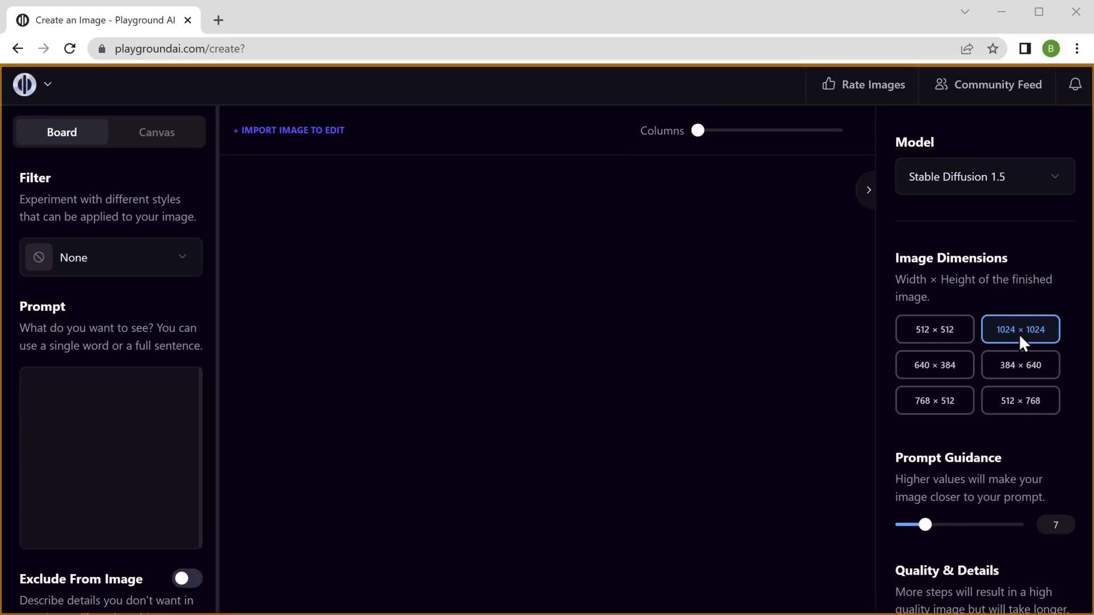
# - Generate four images of the snowy-forest ice palace prompt at Quality & Details 50
pyautogui.click(110, 457)
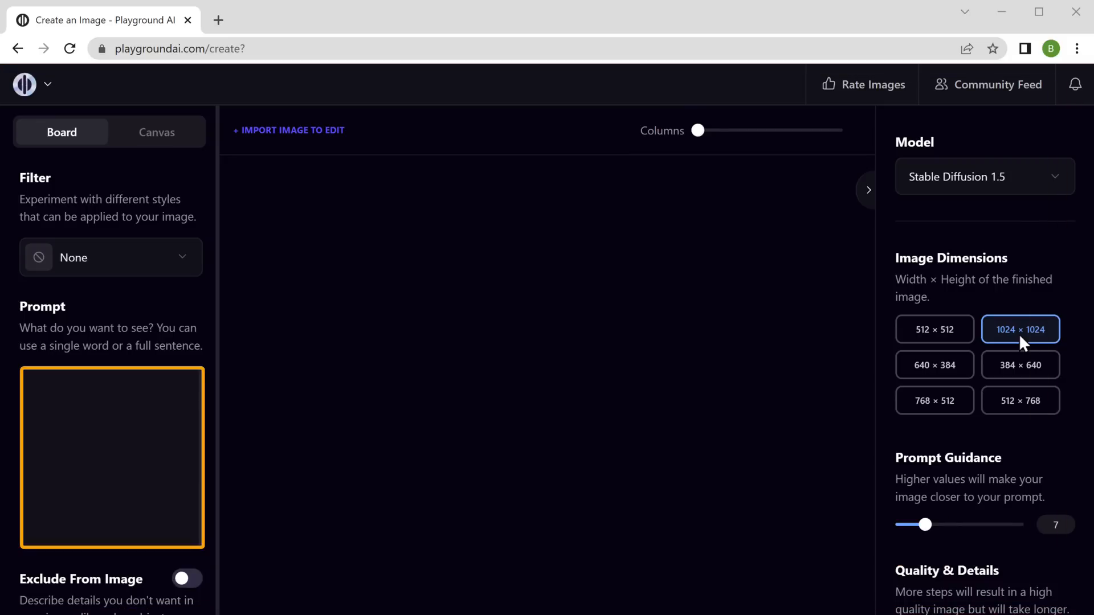
pyautogui.write('A grand palace of ice deep in a snowy forest, built into a mountain, the ice walls carved with intricate designs, illuminated by glowing blue crystals, snowy owls perched on the turrets, and the sound of a frozen river nearby, creating a serene and mystical mood, Illustration')
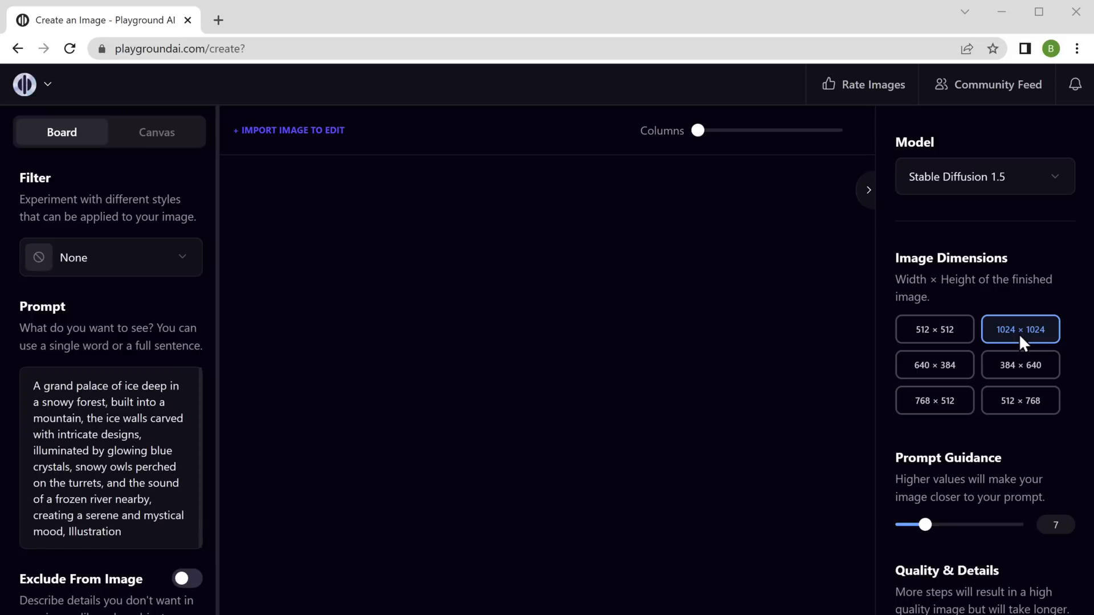
pyautogui.scroll(-3)
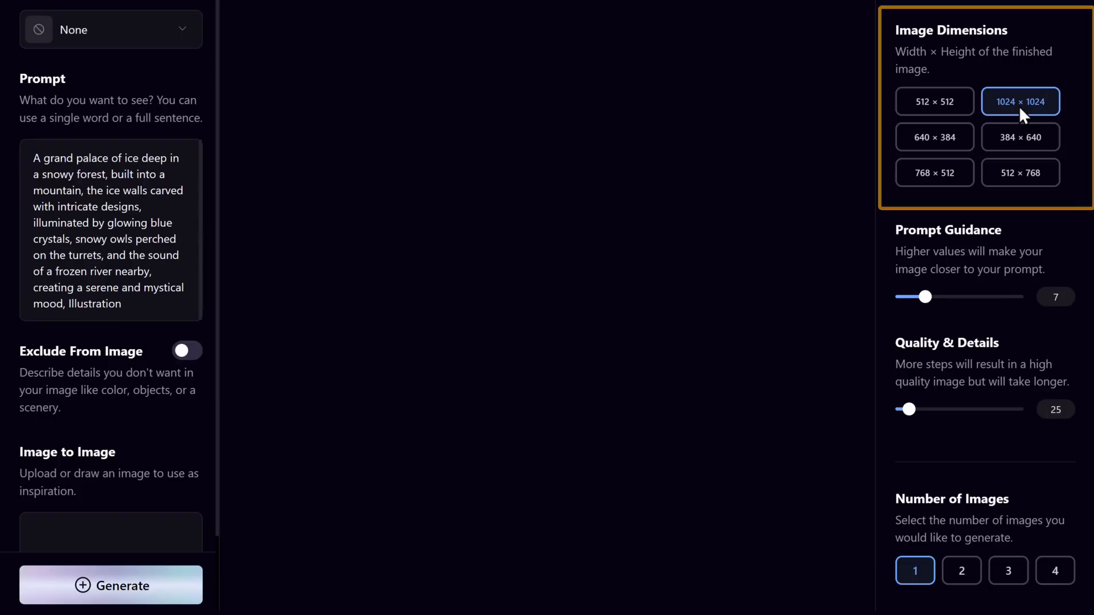
pyautogui.moveTo(908, 409); pyautogui.dragTo(931, 409)
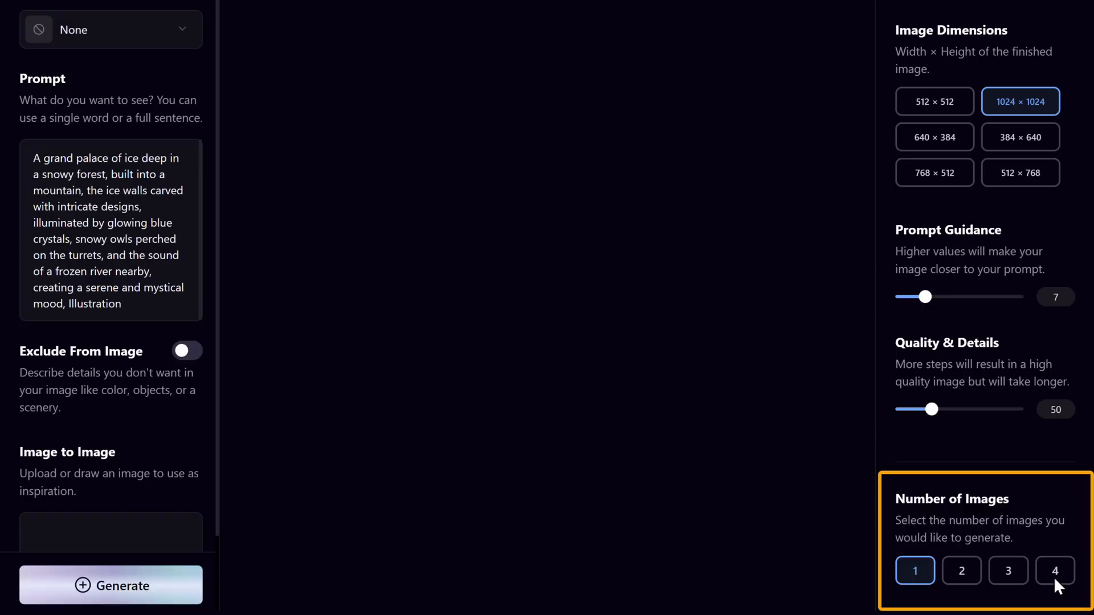
pyautogui.click(1054, 571)
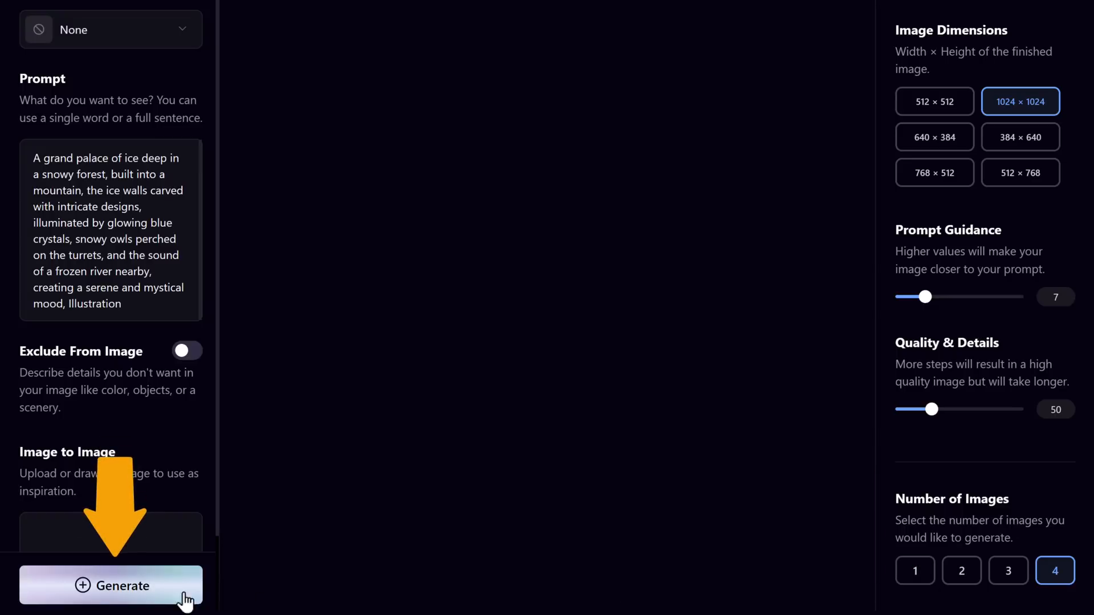
pyautogui.click(111, 586)
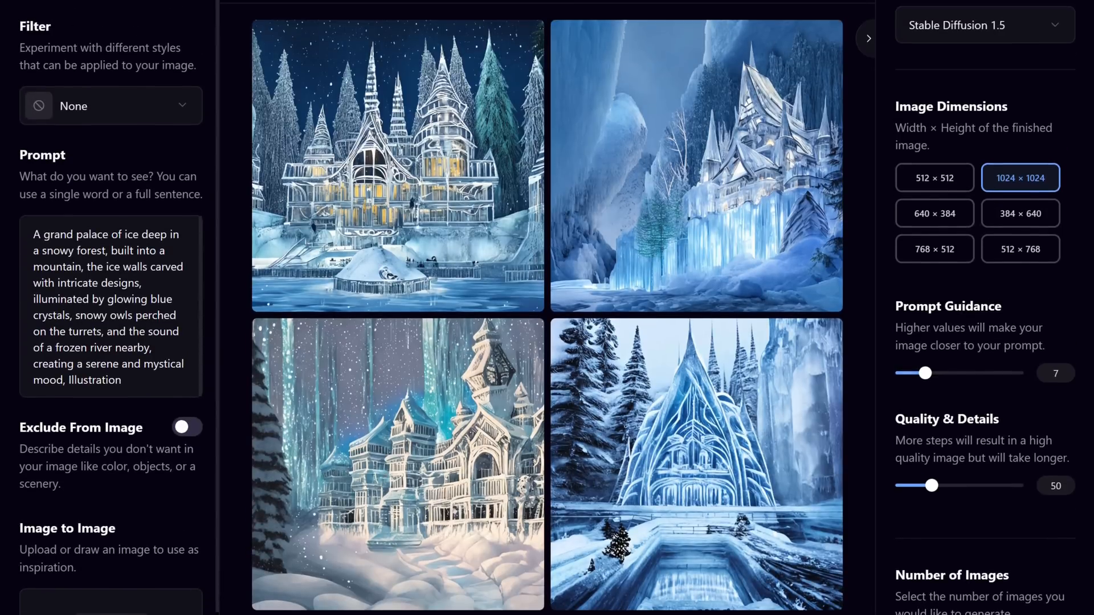
# - Download one snowy ice palace image from its Actions menu and close the preview
pyautogui.click(442, 343)
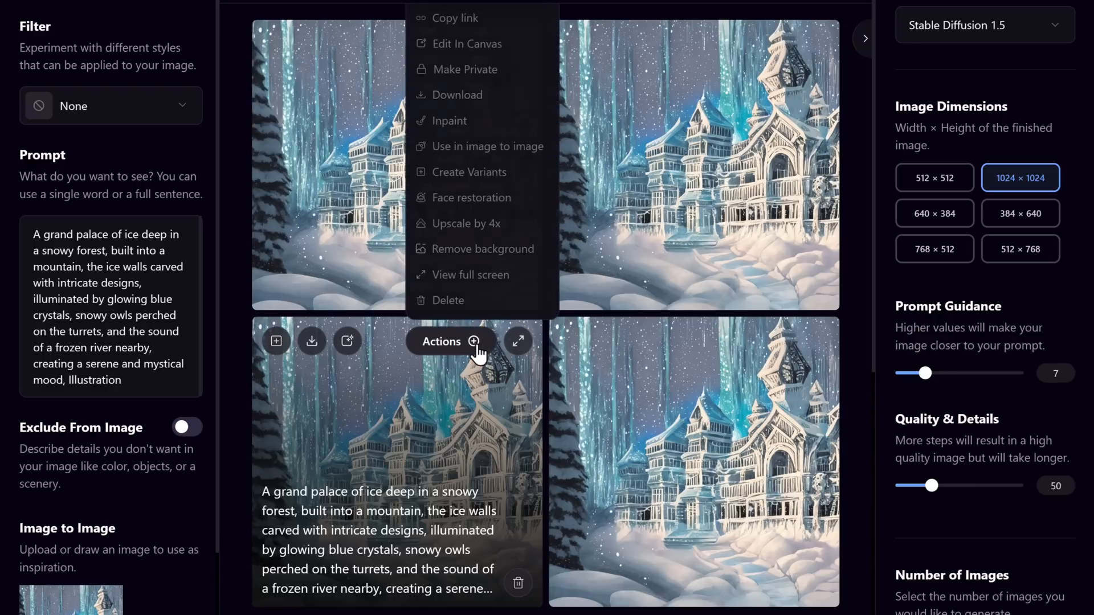
pyautogui.click(466, 223)
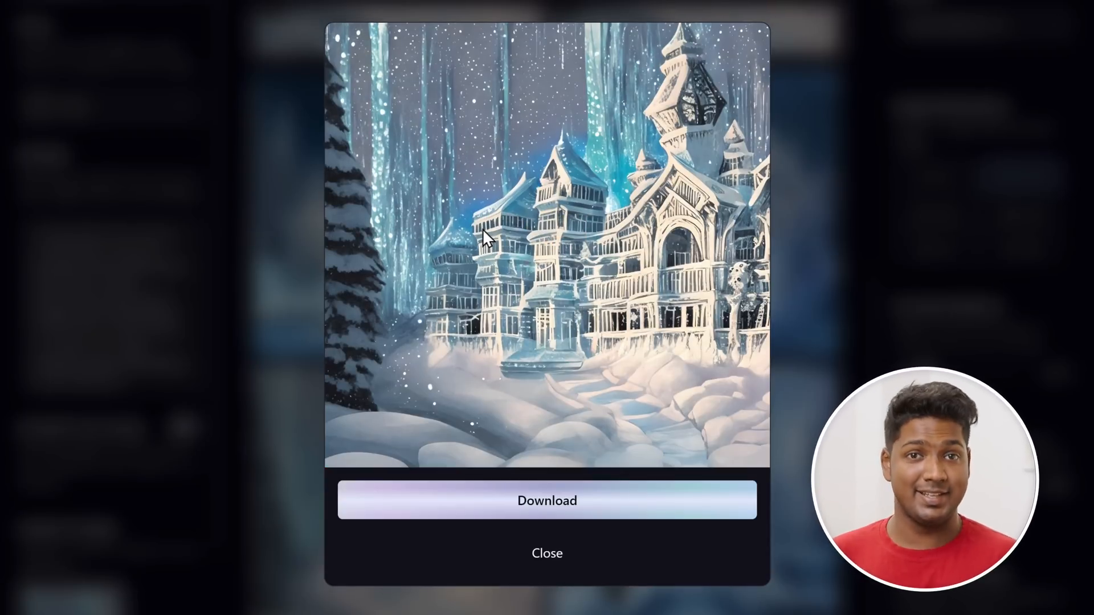
pyautogui.click(545, 500)
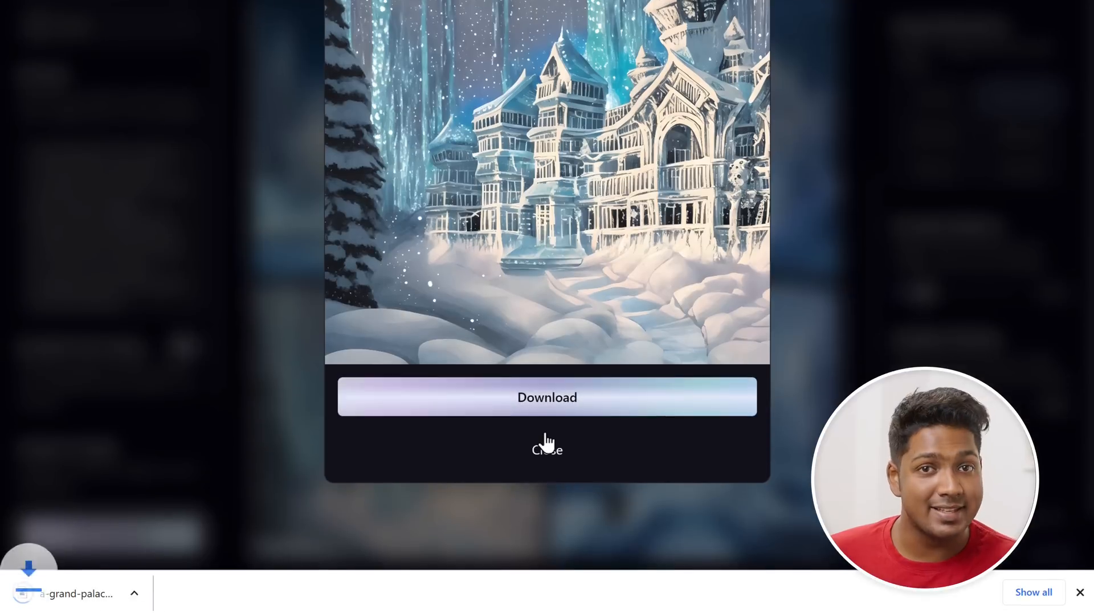
pyautogui.click(546, 450)
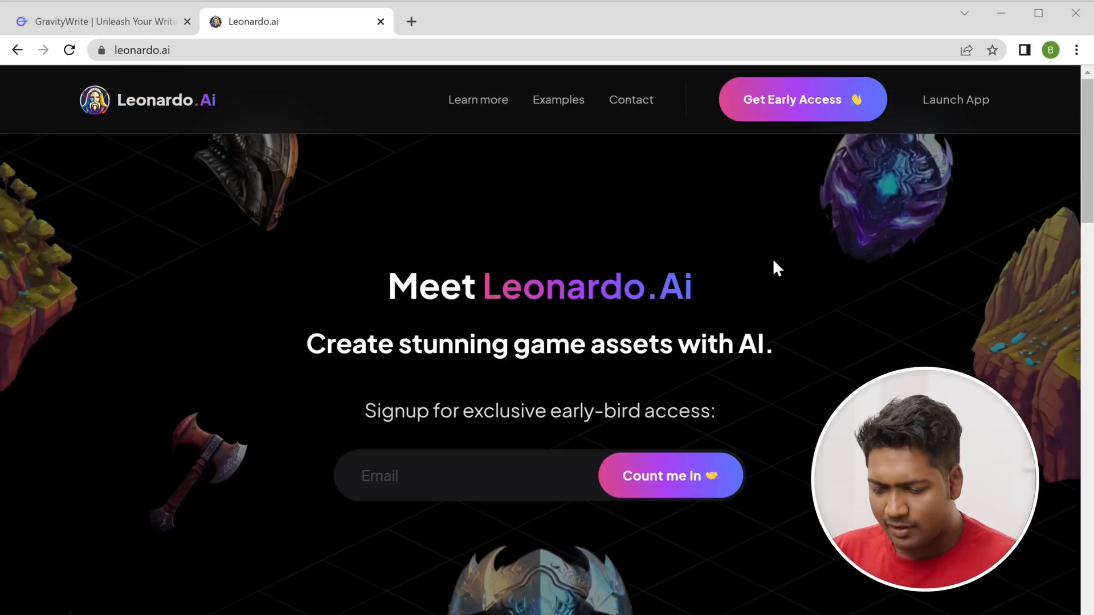
pyautogui.click(802, 100)
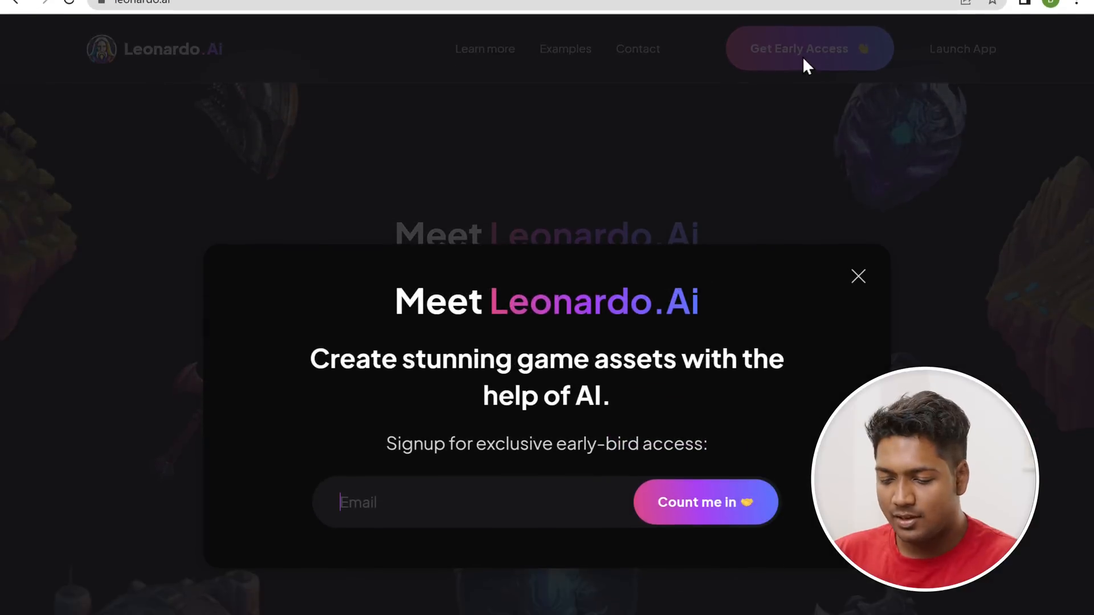
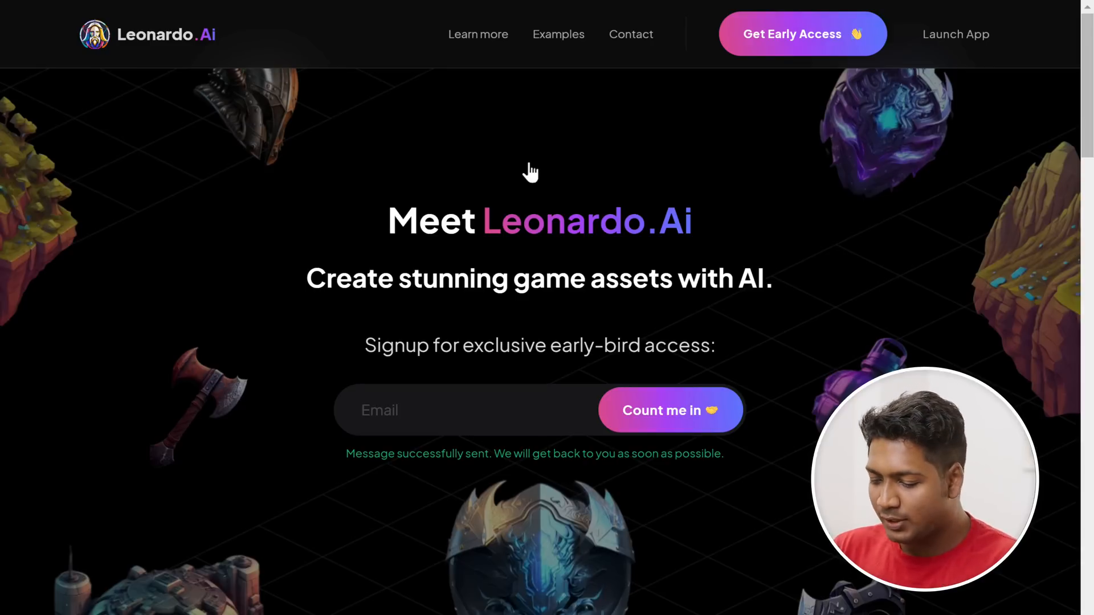
pyautogui.click(956, 33)
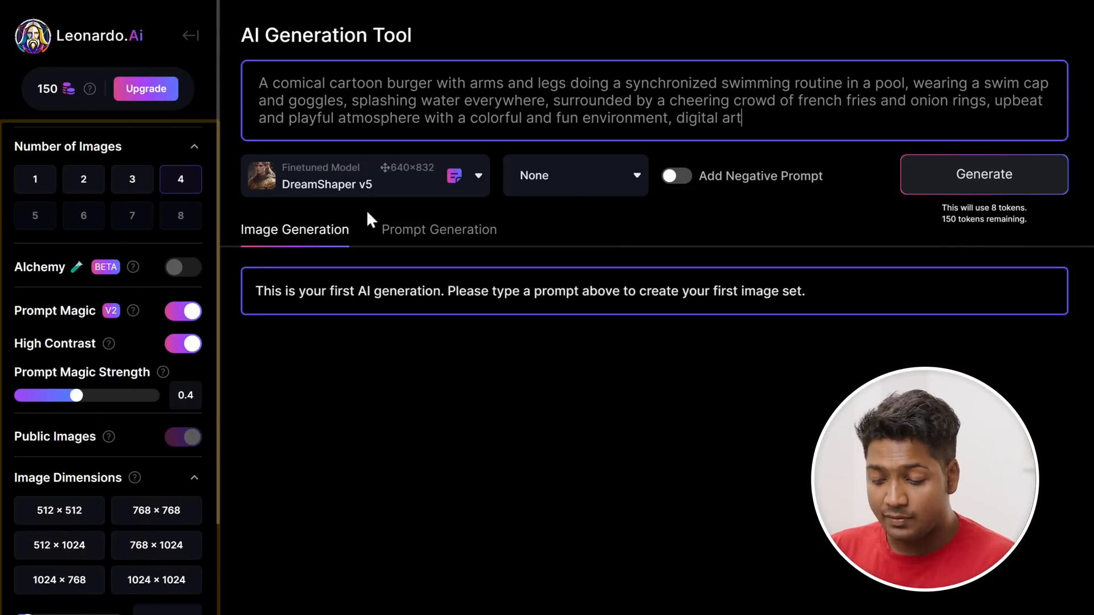
# - Generate four cartoon burger images and download the red-background running burger
pyautogui.click(983, 175)
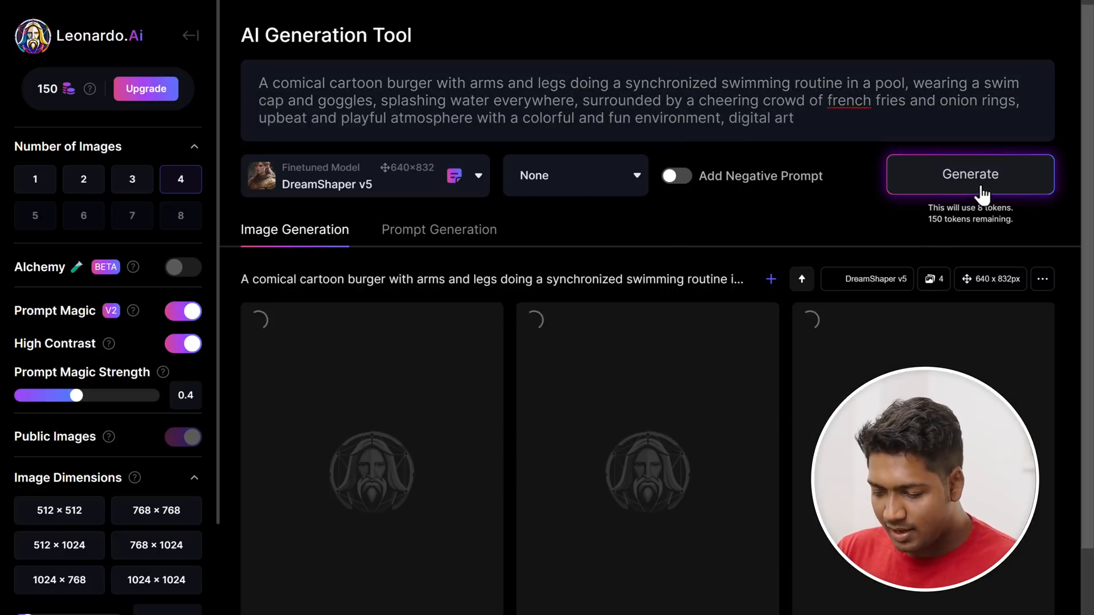
pyautogui.click(968, 173)
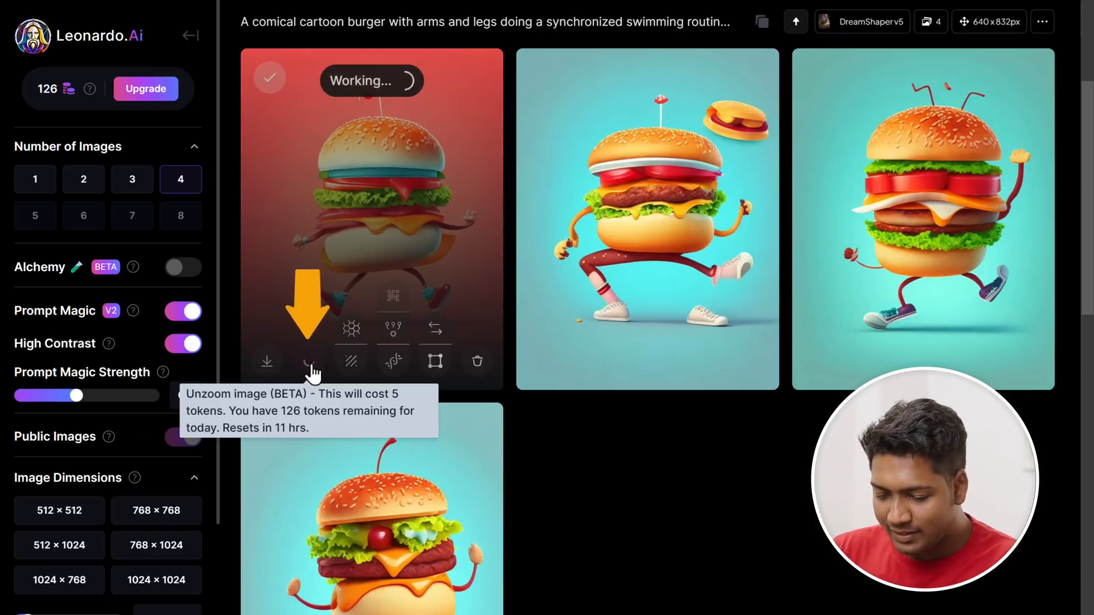
pyautogui.click(372, 210)
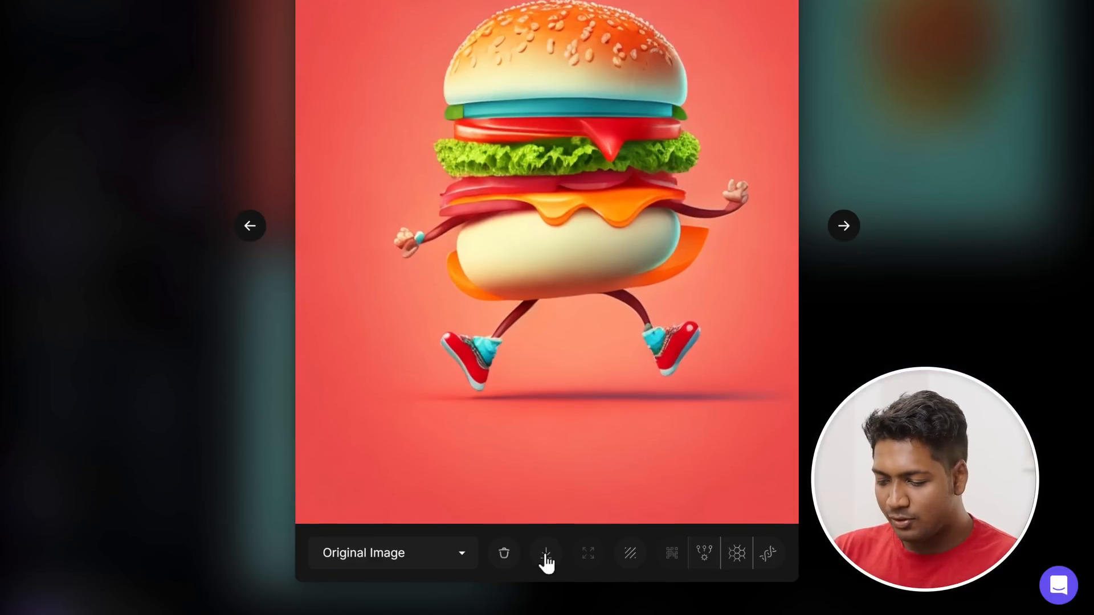
pyautogui.click(546, 552)
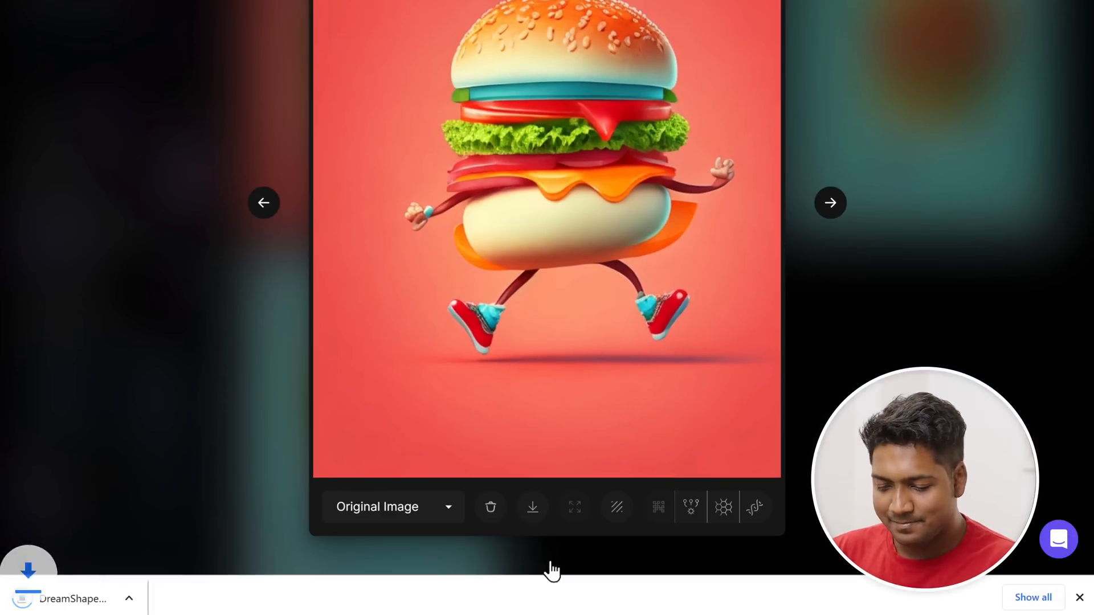